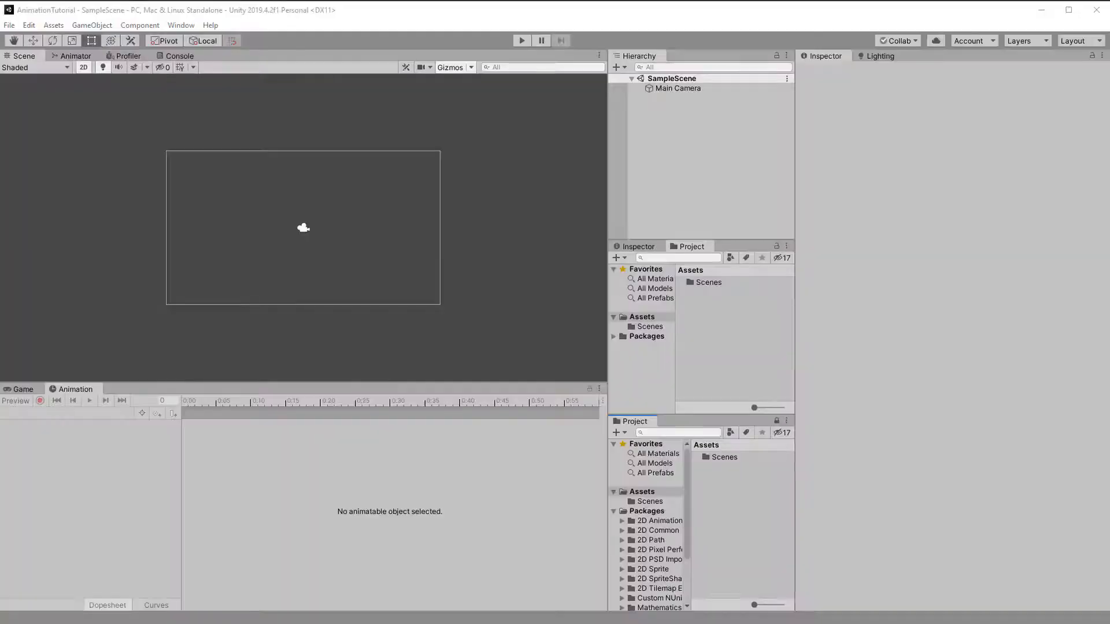
mouse_move(191, 25)
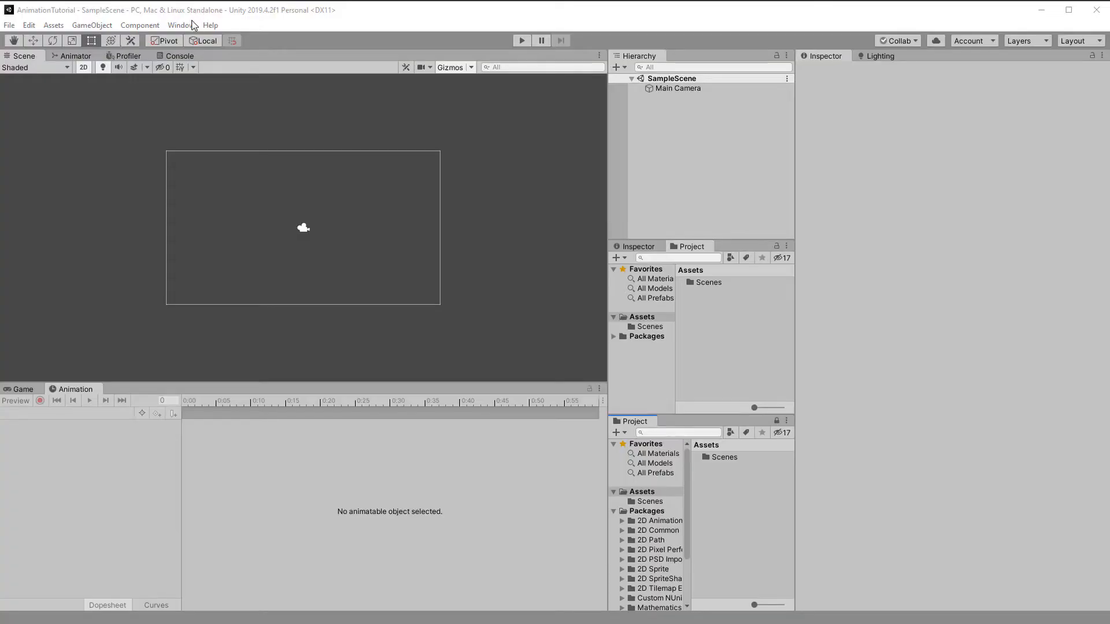
mouse_move(734, 397)
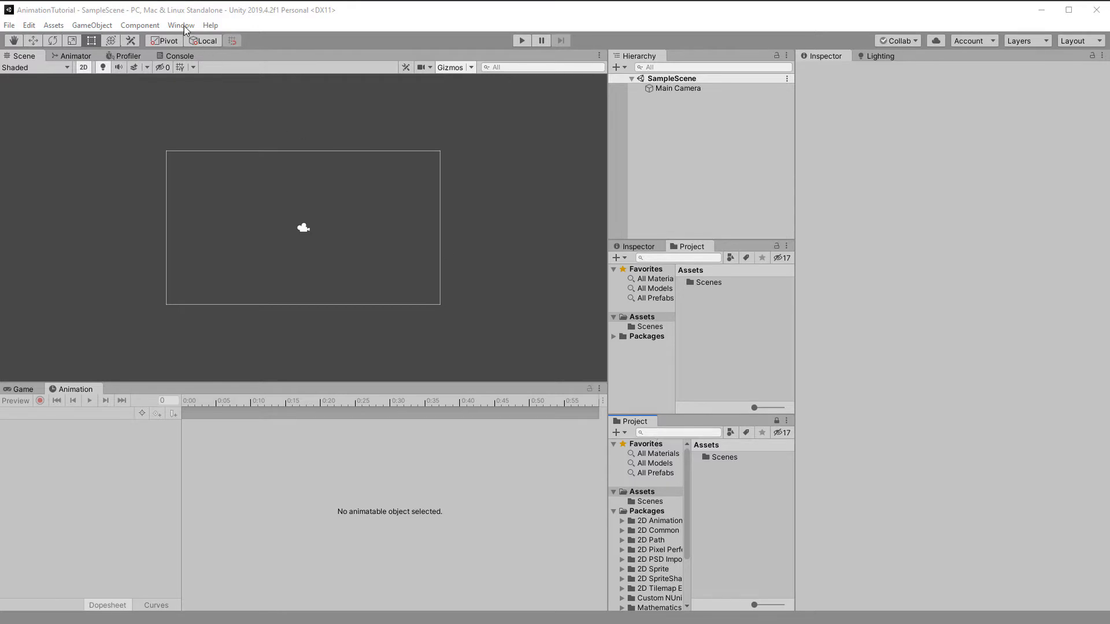
Step: Install the 2D IK preview package from the Package Manager with all packages shown
click(181, 25)
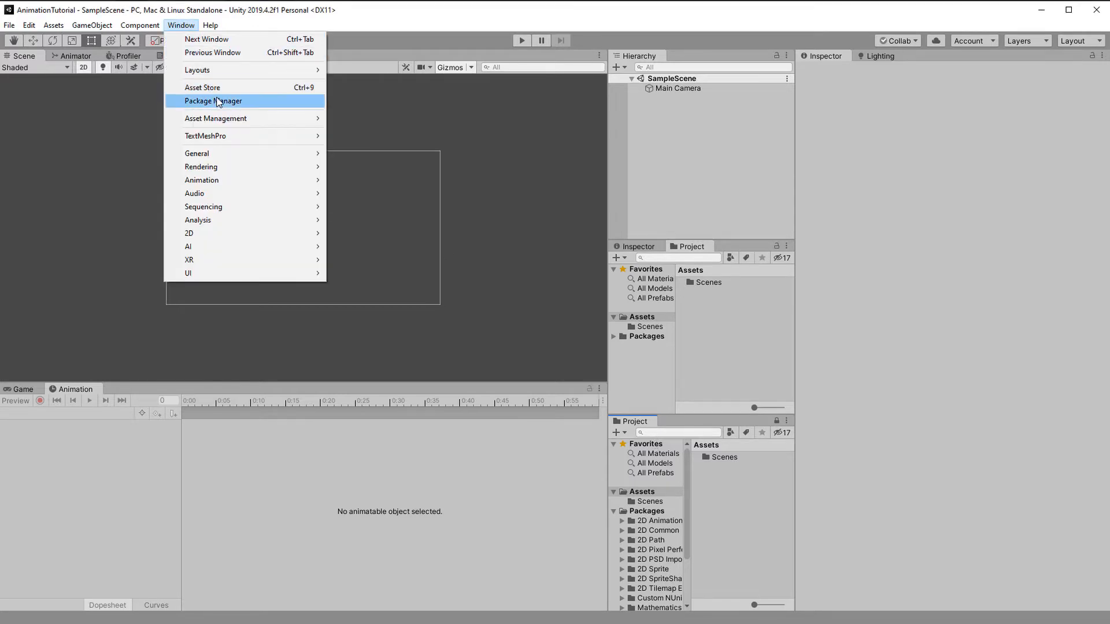
click(213, 100)
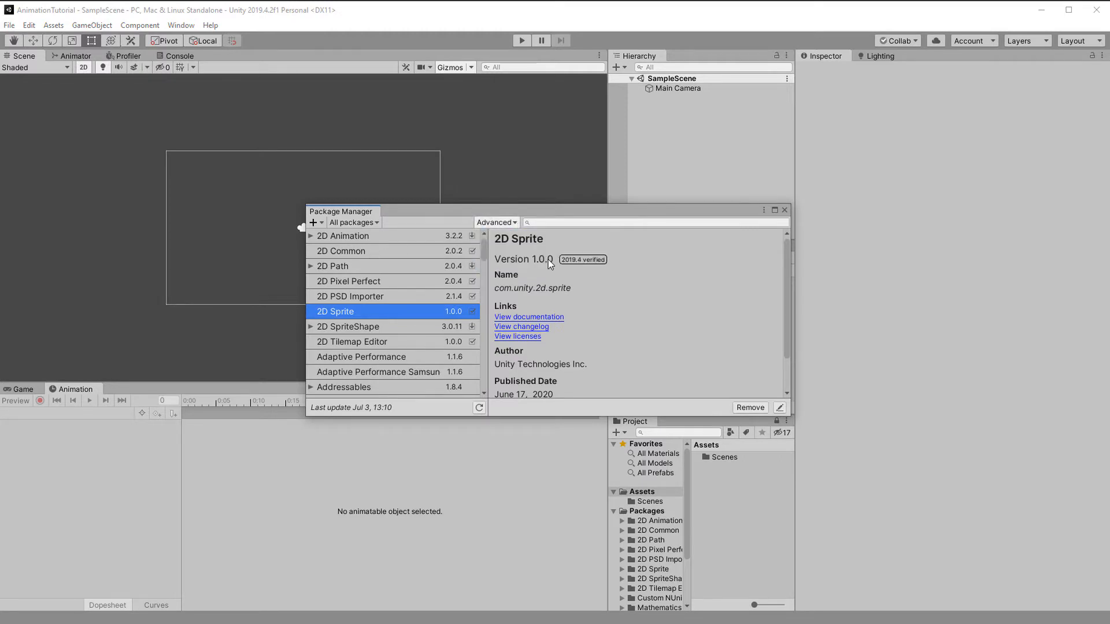
click(326, 281)
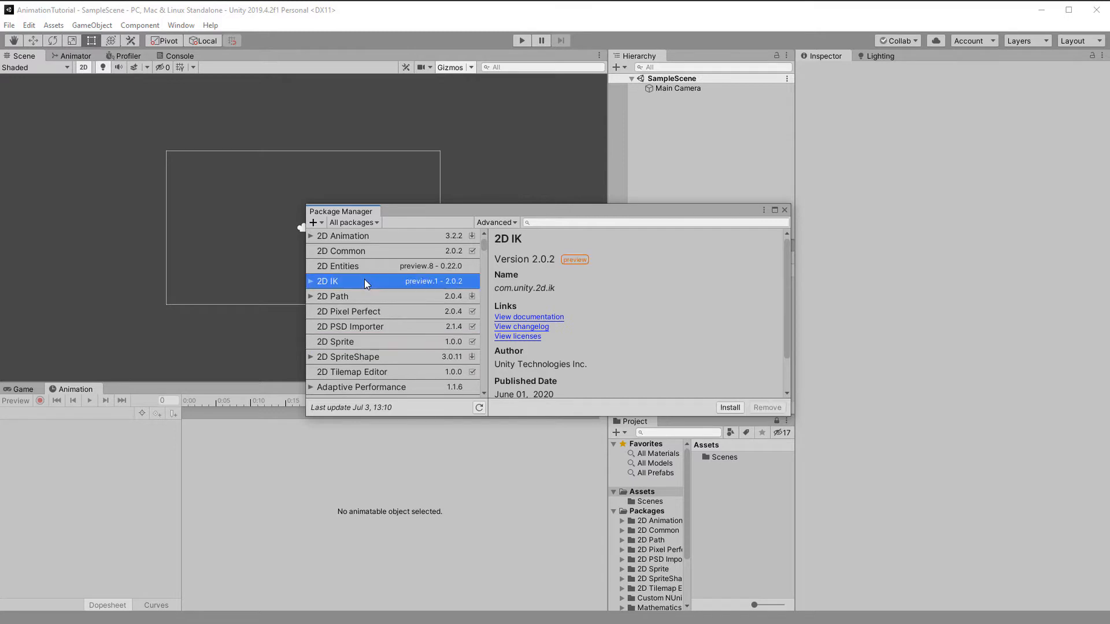
click(729, 407)
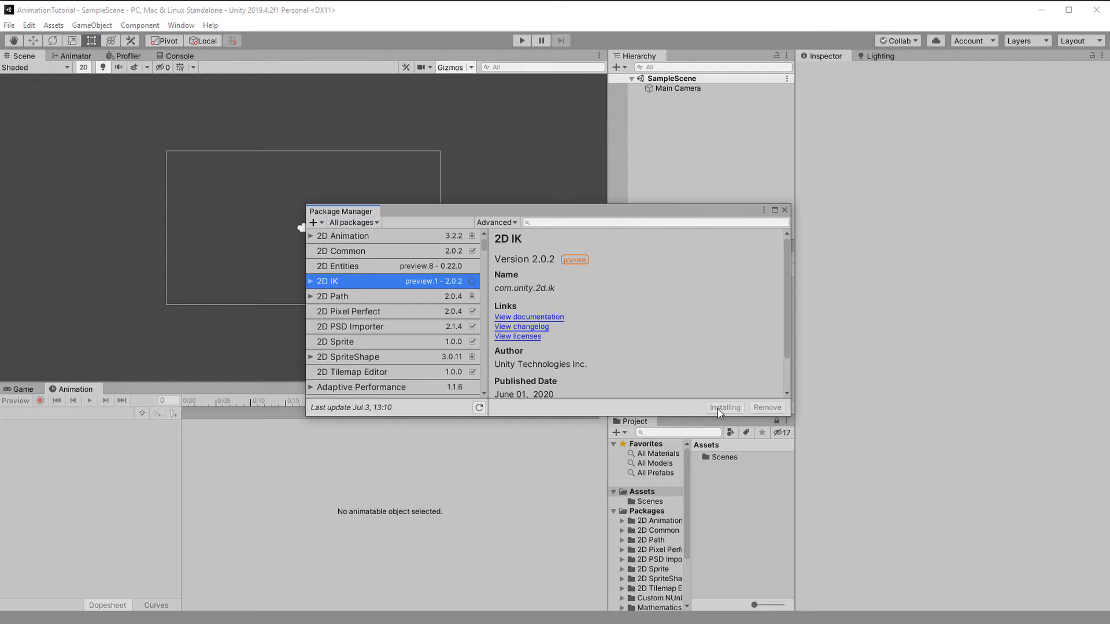
mouse_move(761, 532)
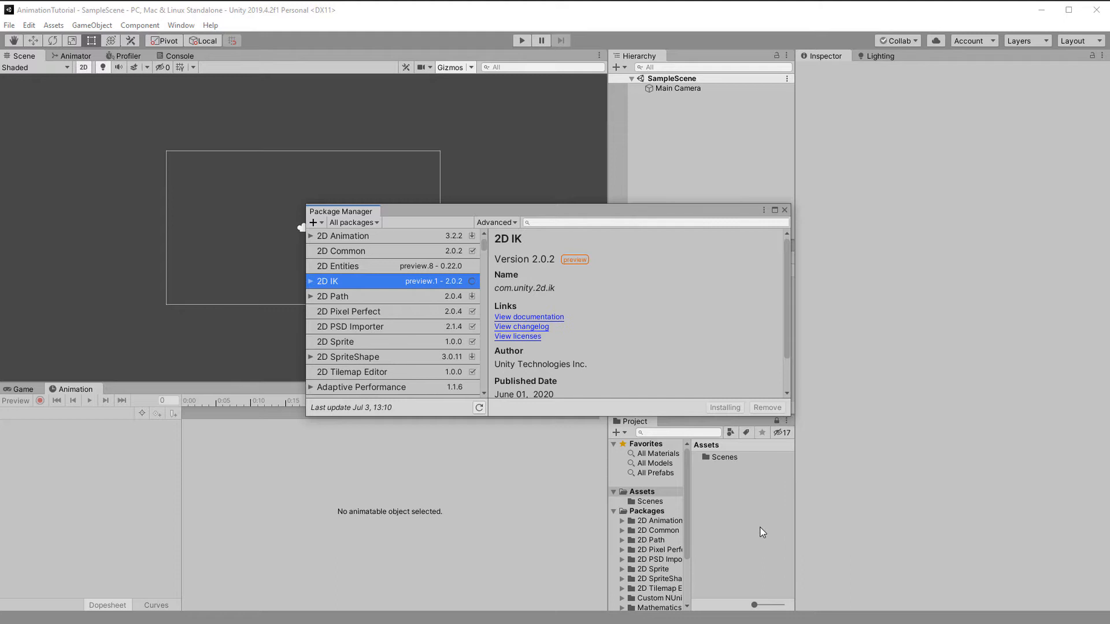
mouse_move(665, 431)
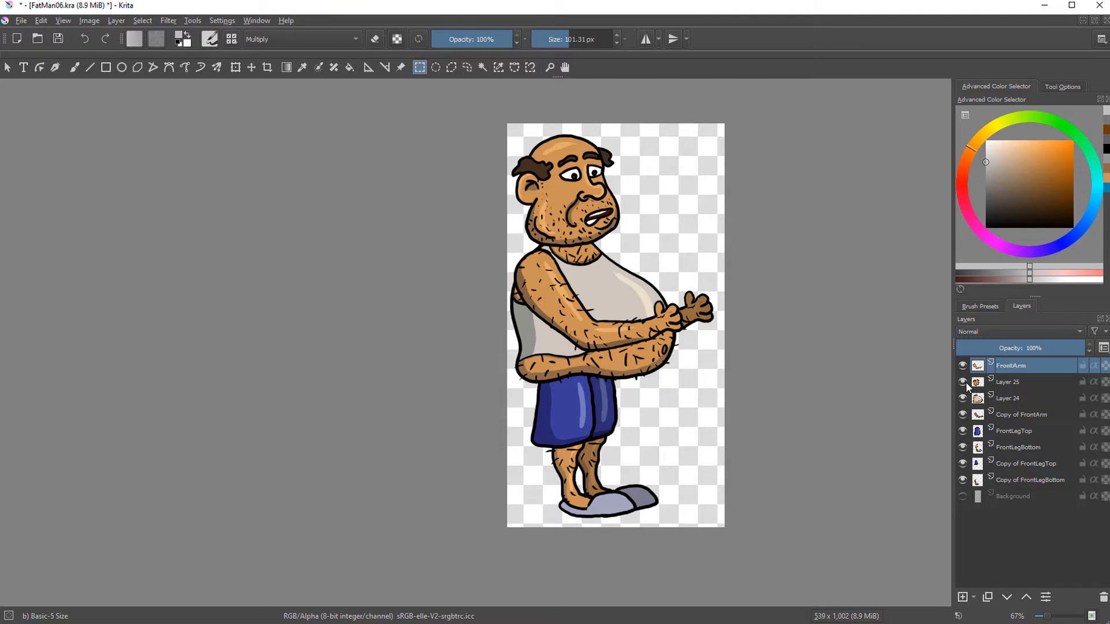
Step: Check the FrontLegTop layer's visibility, then export FatMan06 into D:\Krita\Unity
click(962, 431)
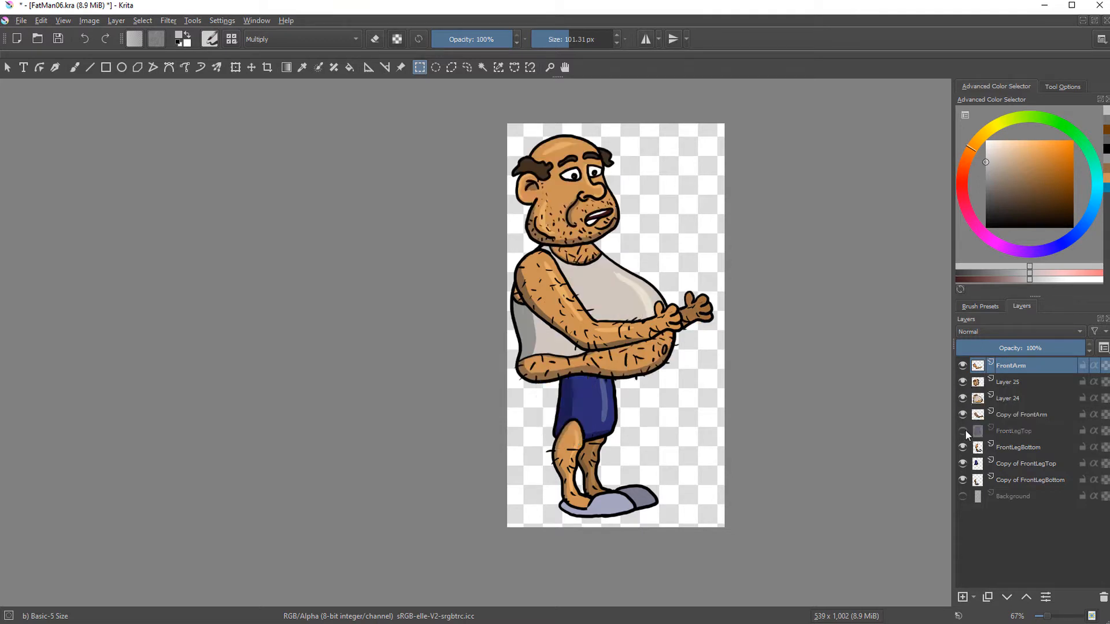
click(961, 433)
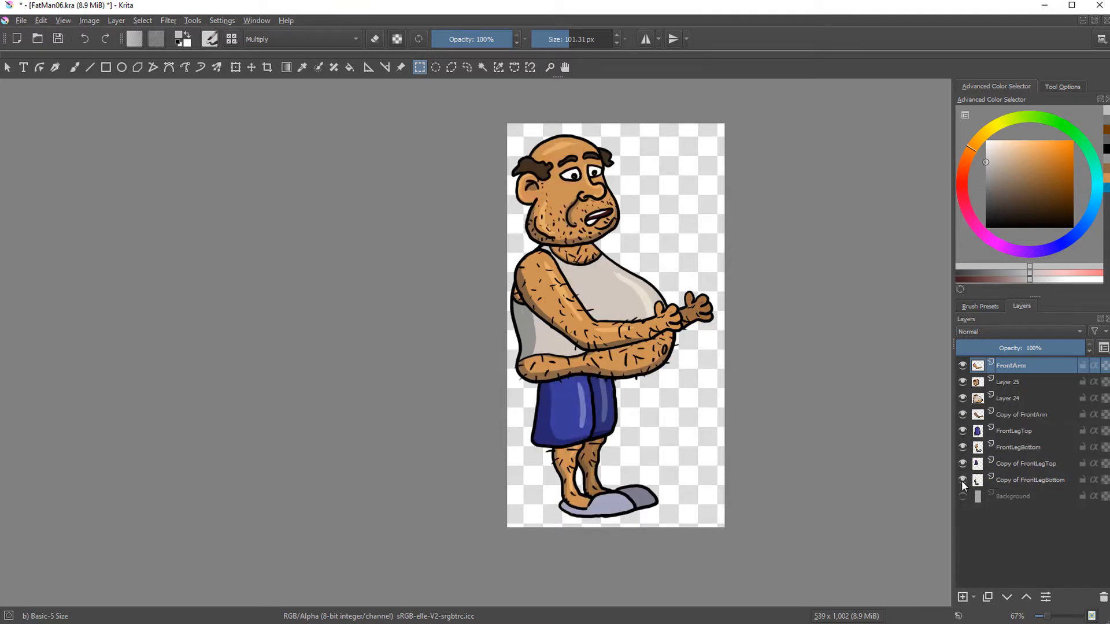
click(21, 20)
text(FatMan)
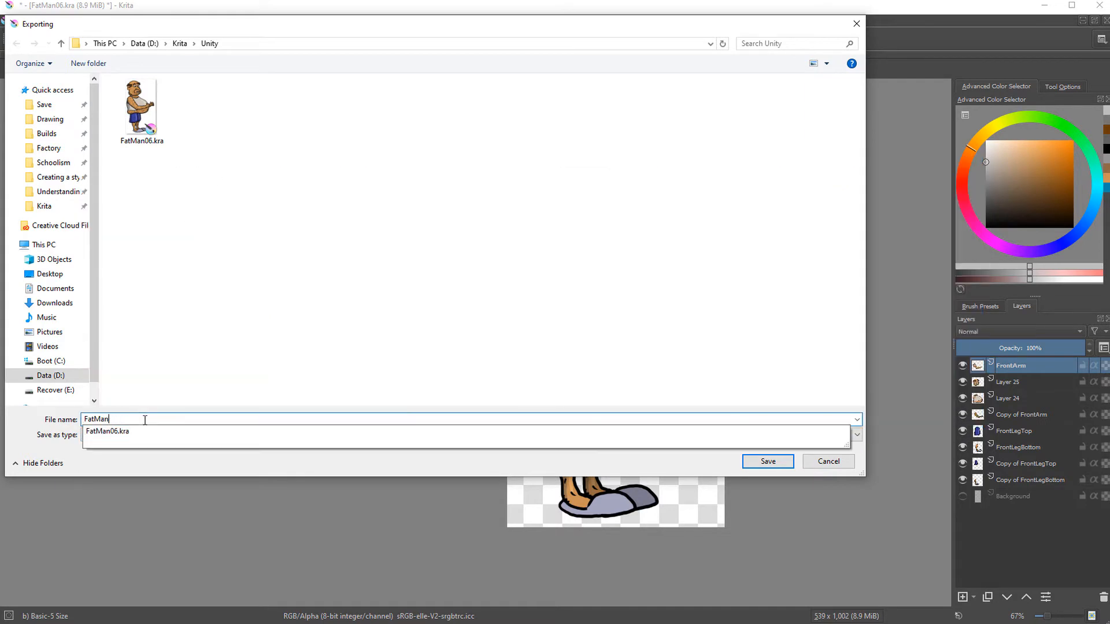
click(766, 461)
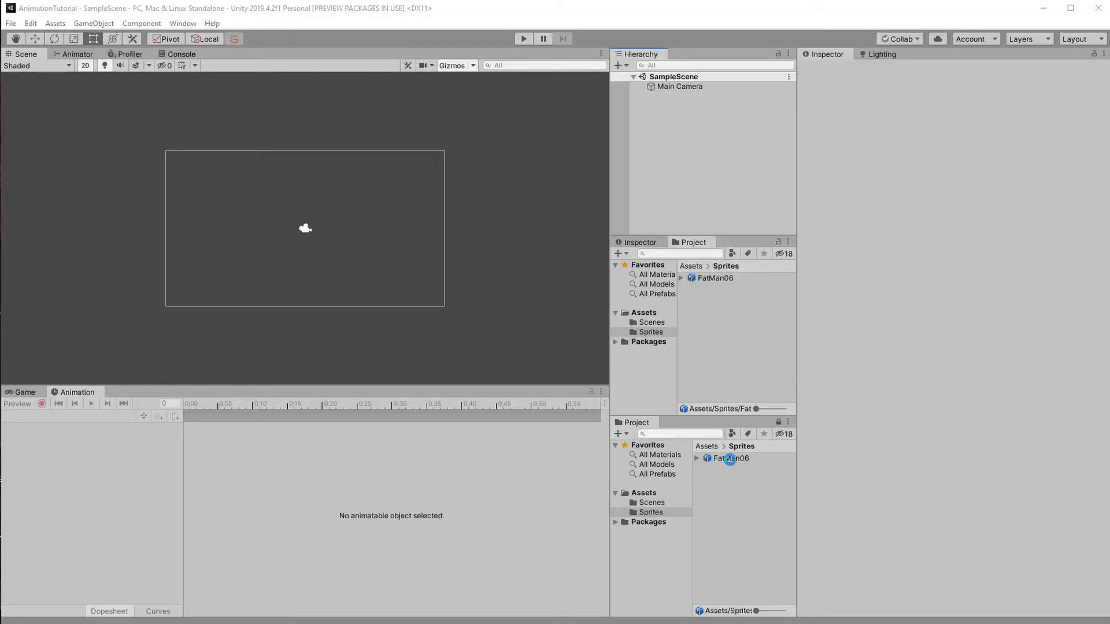
Step: Open FatMan06 in the Skinning Editor and create spine, head and front leg bones
click(1085, 245)
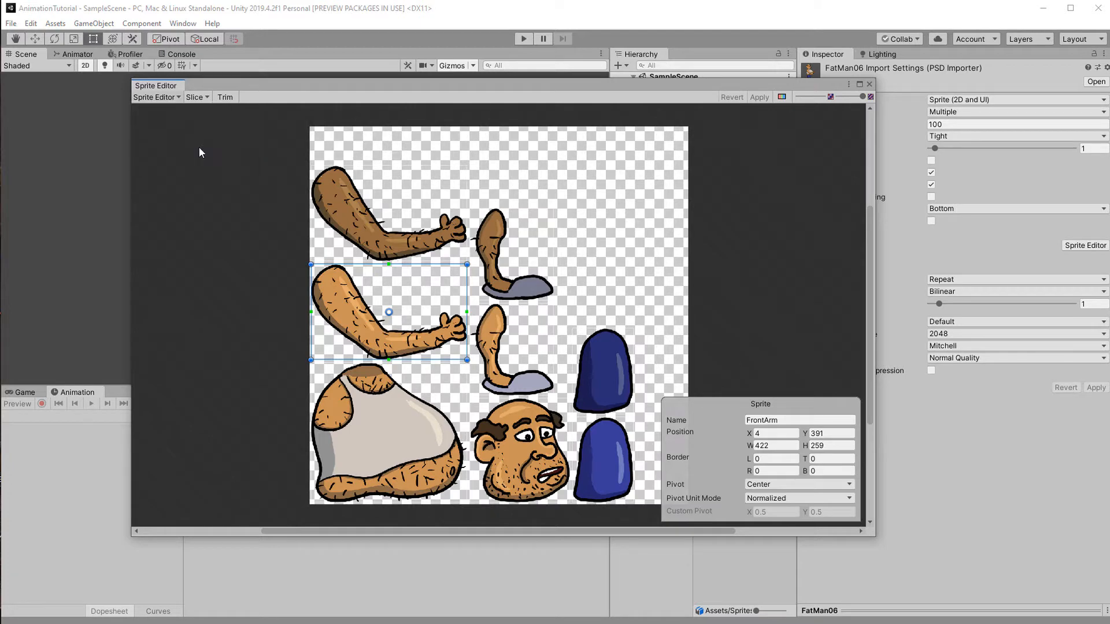
click(157, 97)
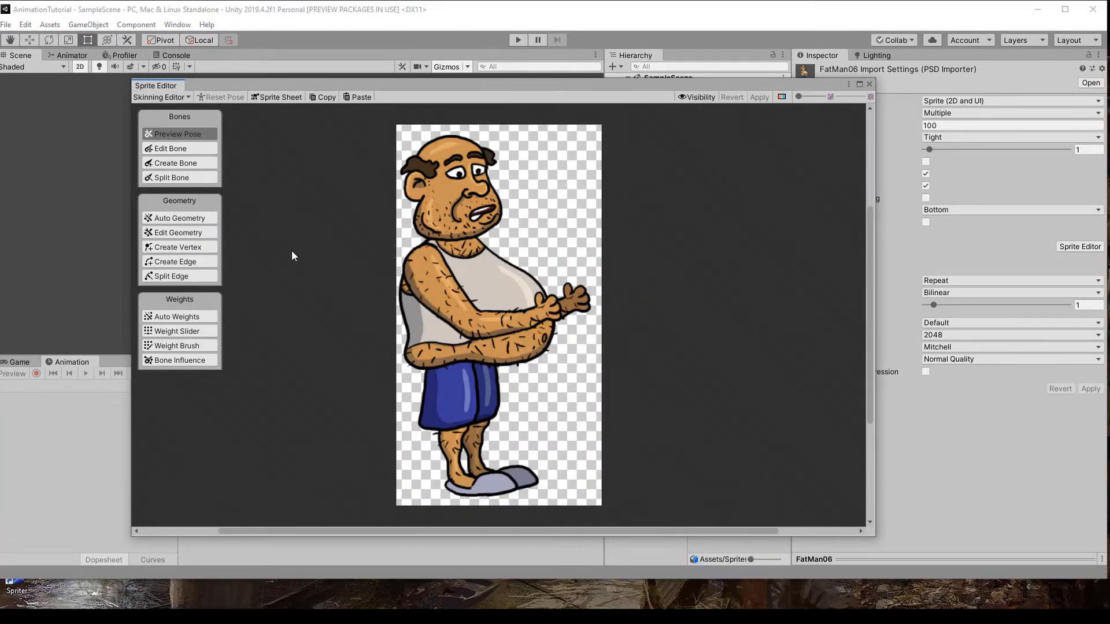
click(175, 163)
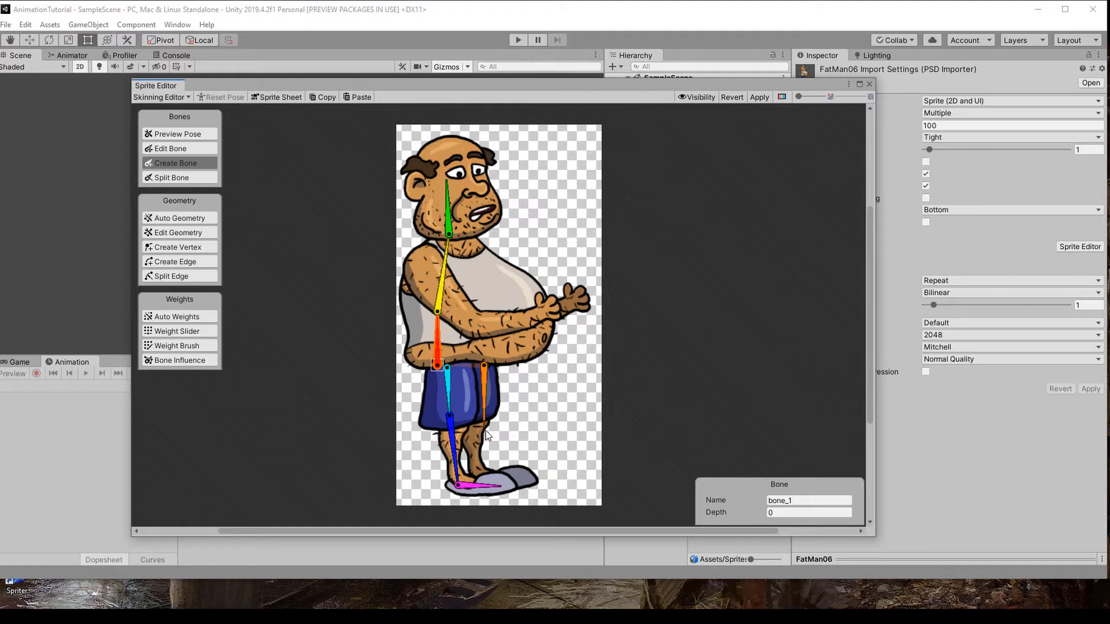
Step: Add bone chains from hip to back foot and shoulder to hand, then apply
click(482, 366)
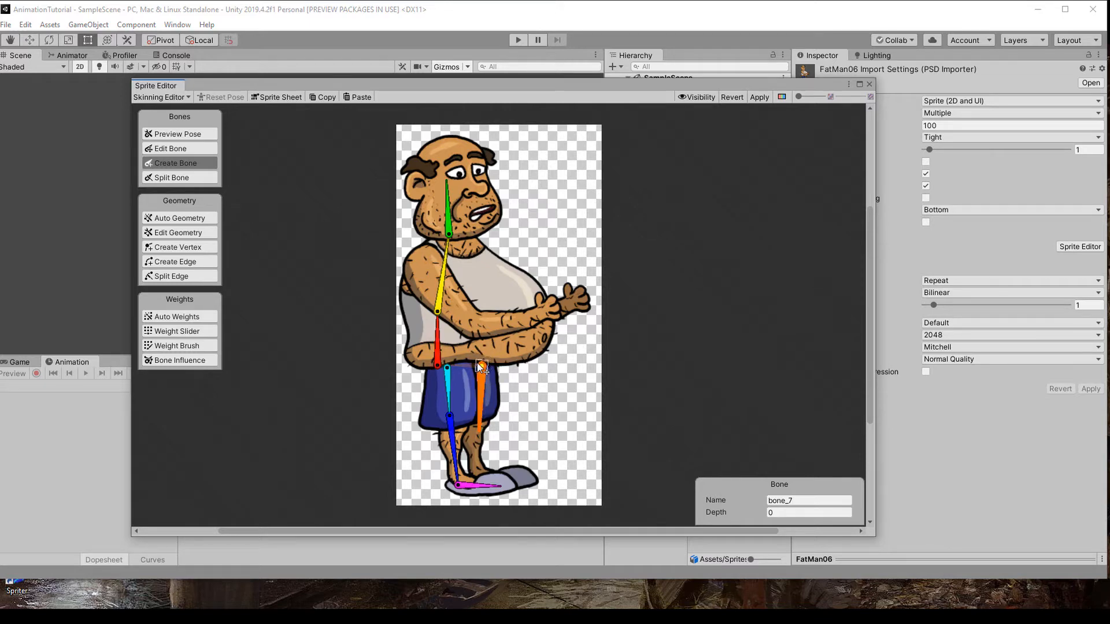
drag(479, 366, 479, 432)
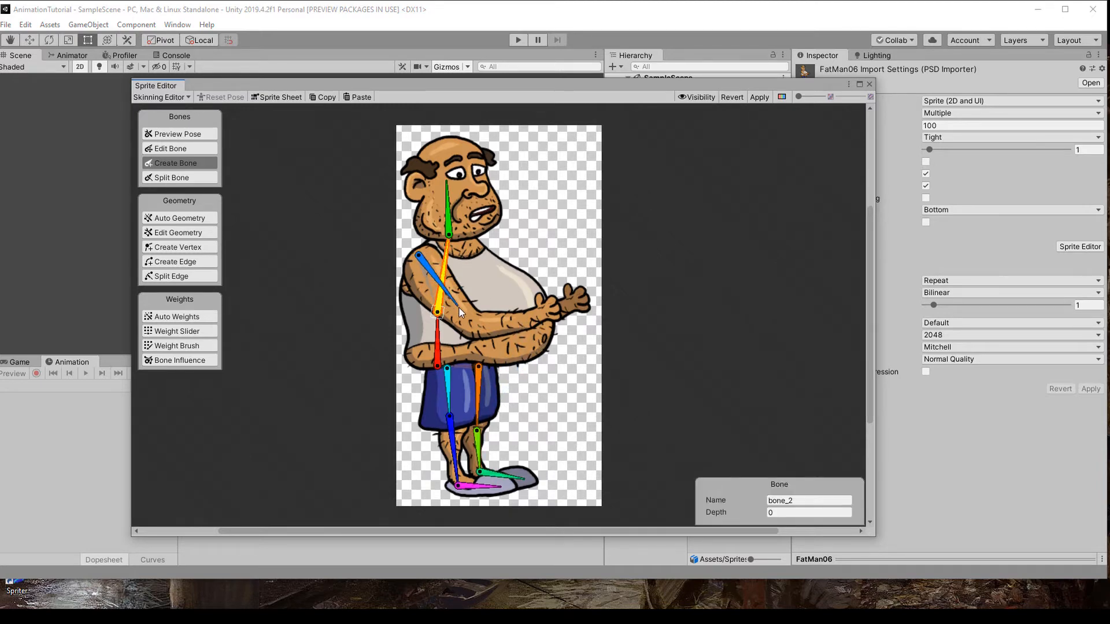
drag(438, 311, 535, 325)
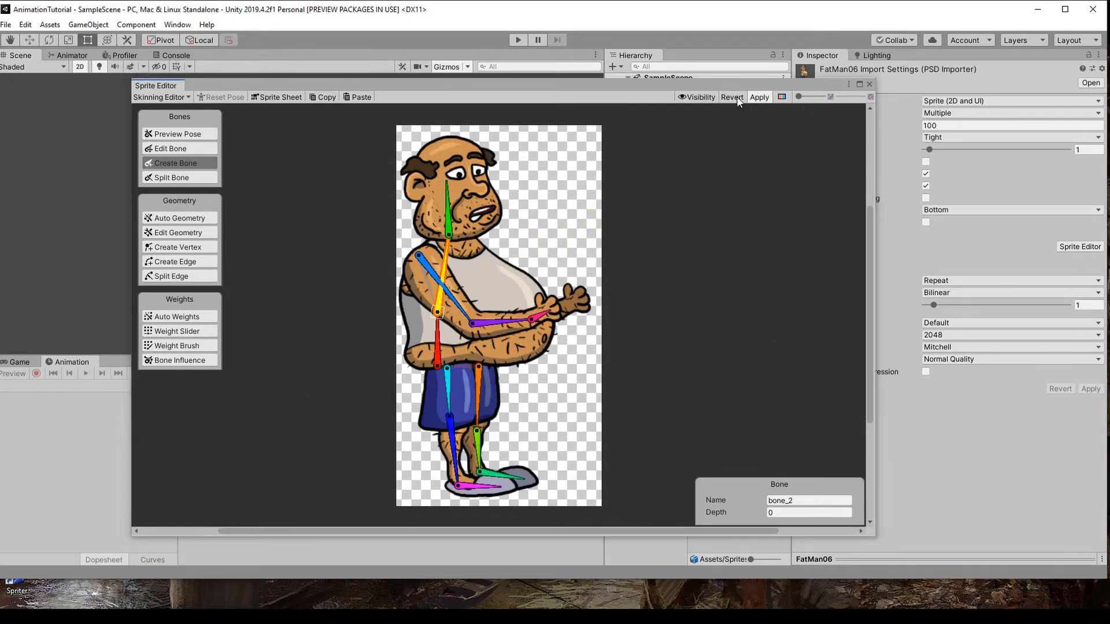
click(699, 97)
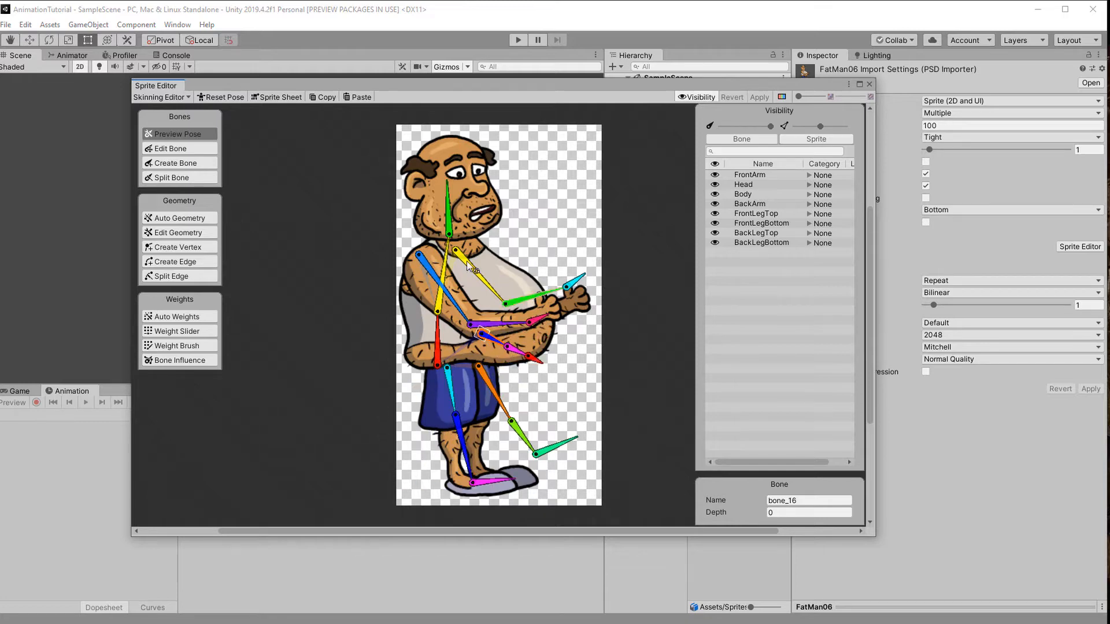
Step: Rename the root bone to Hip and the other bones to names like Head and Belly01
click(224, 97)
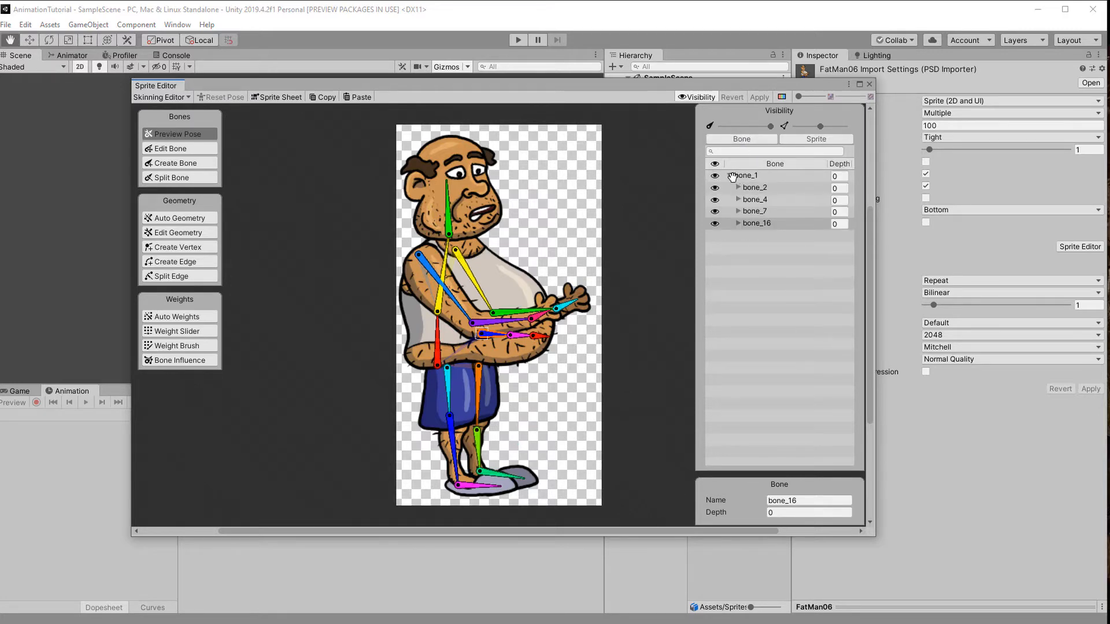
click(745, 176)
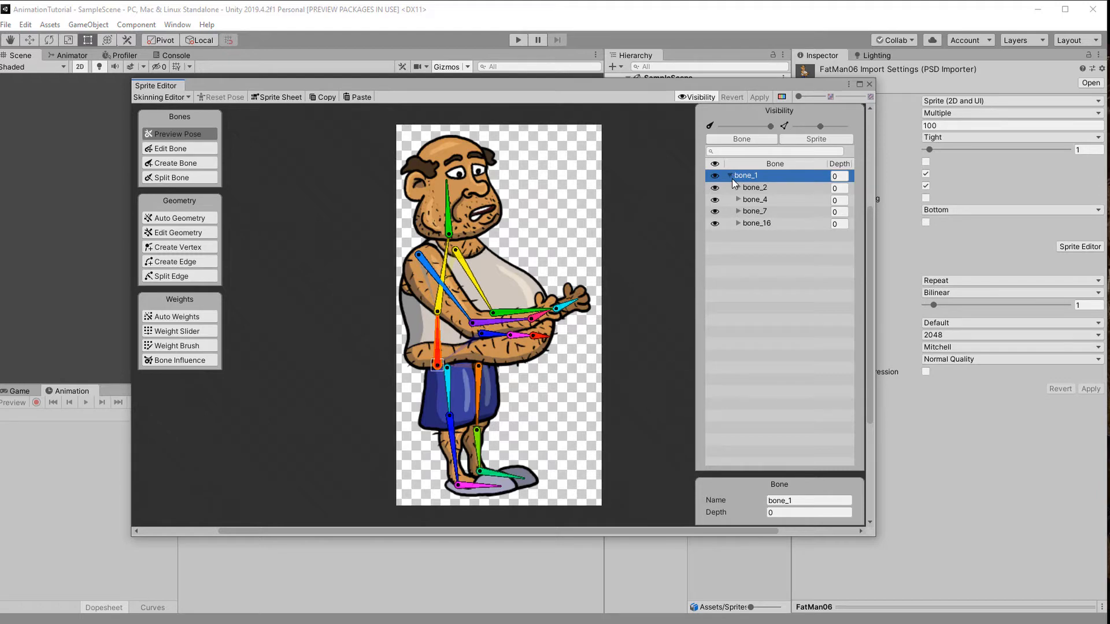
click(726, 176)
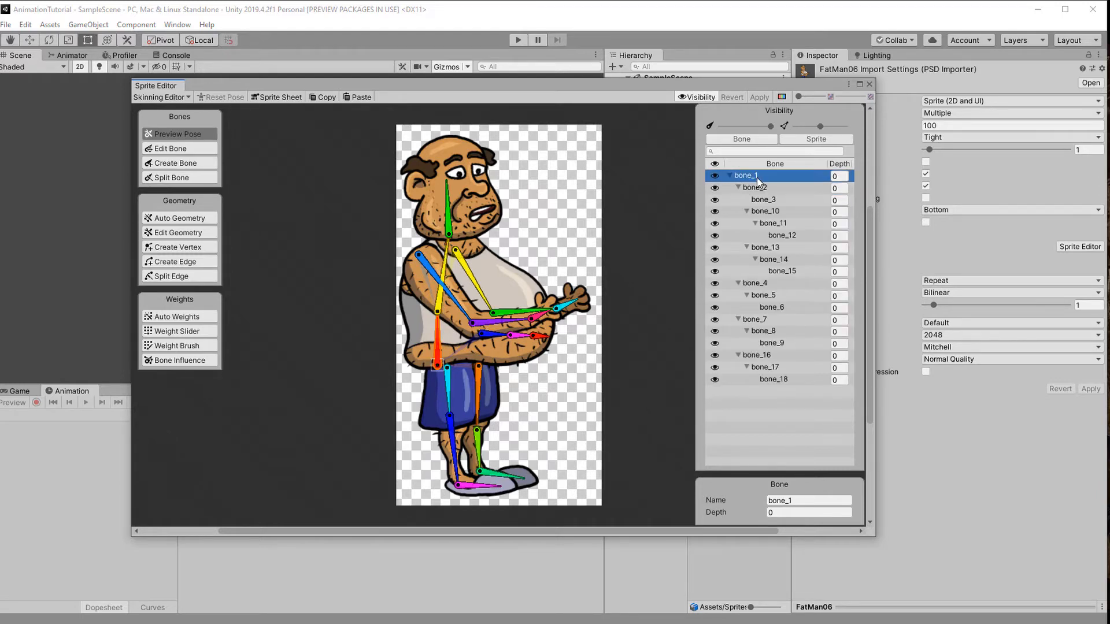
text(Hip)
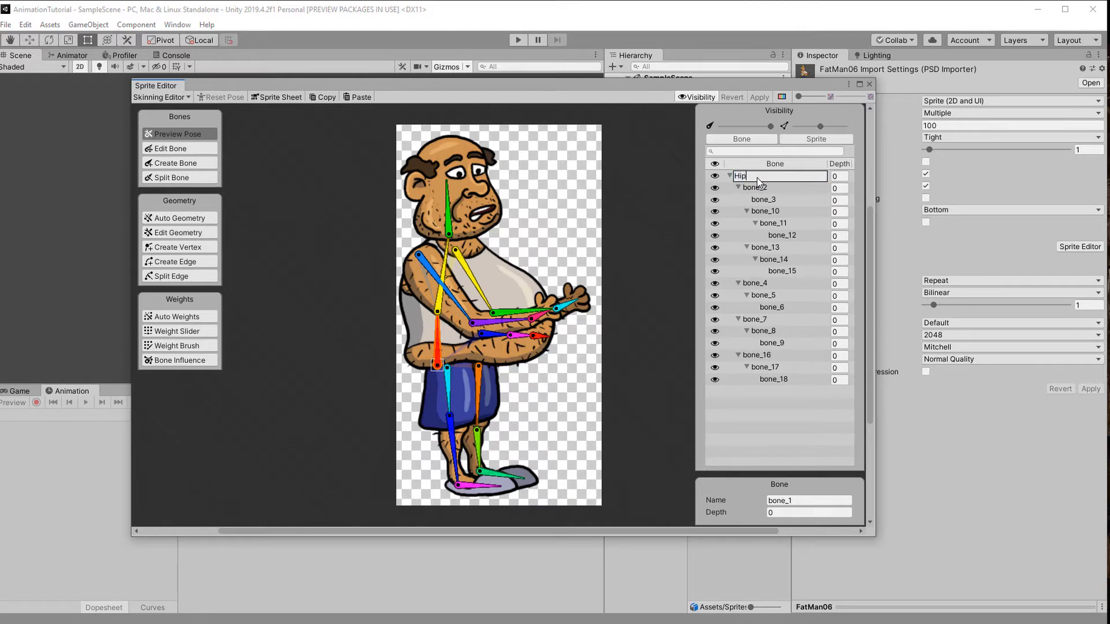
click(755, 188)
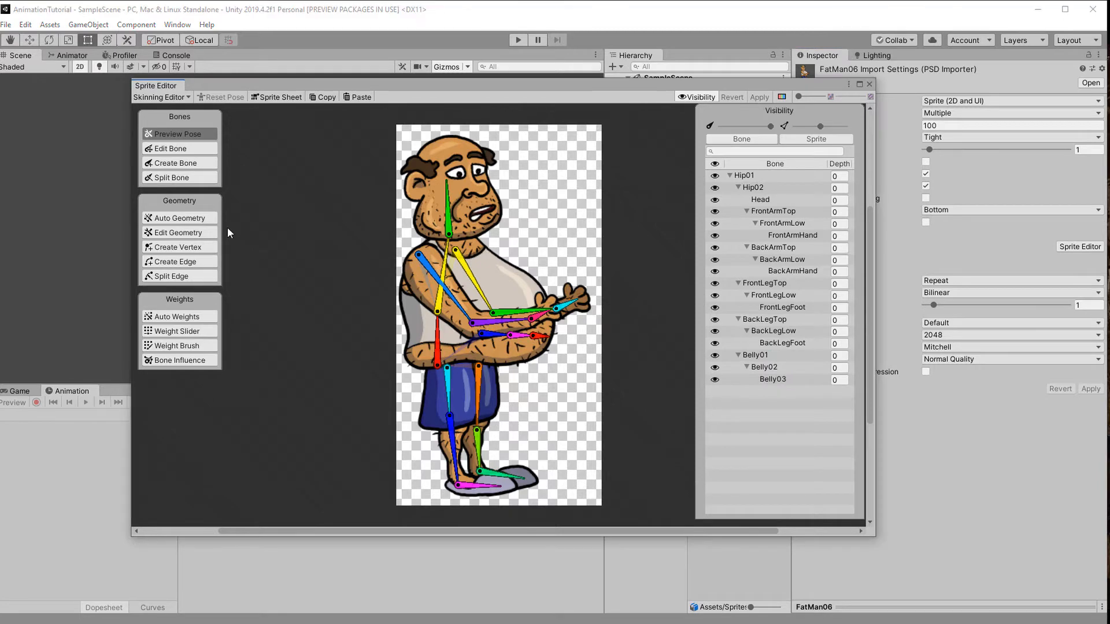
click(178, 218)
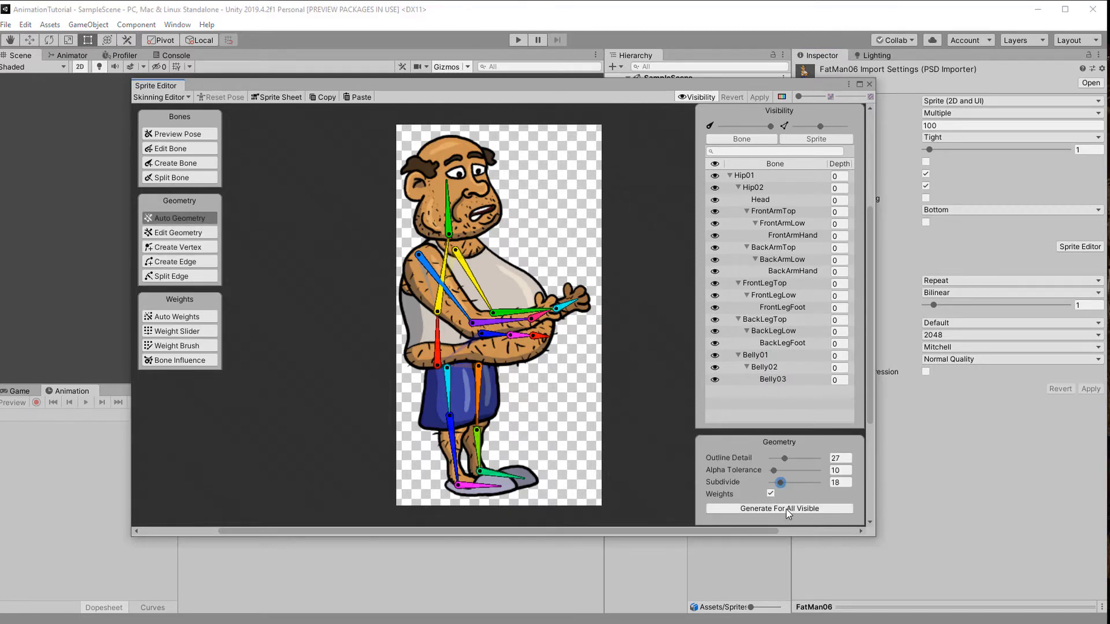
Step: Generate weighted meshes for all visible parts, then raise outline detail to 39 and subdivide to 25
click(778, 508)
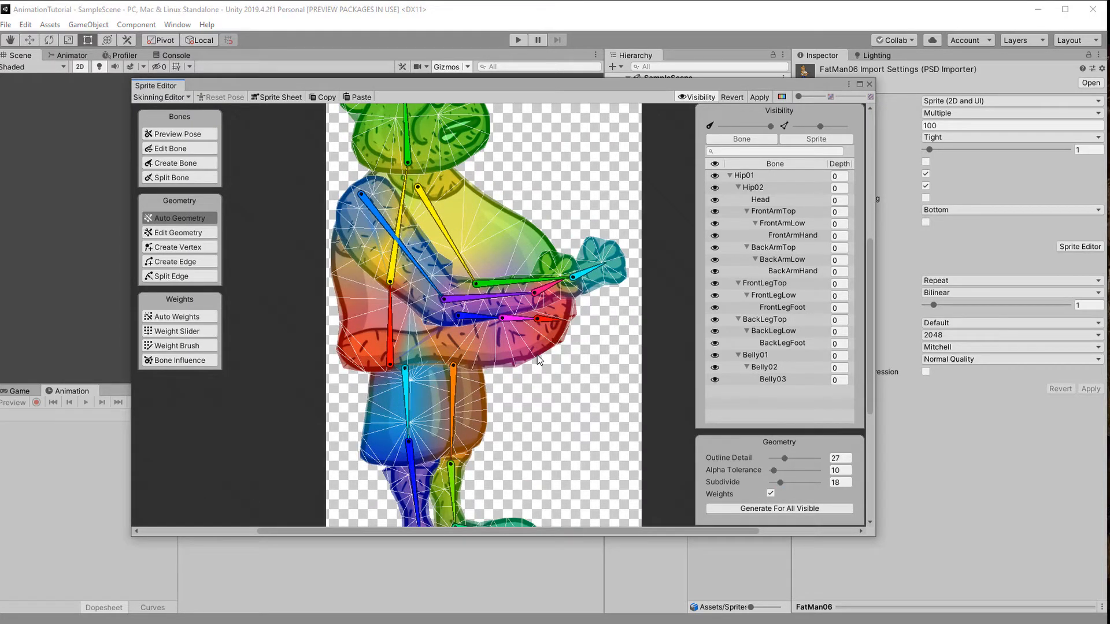
click(172, 133)
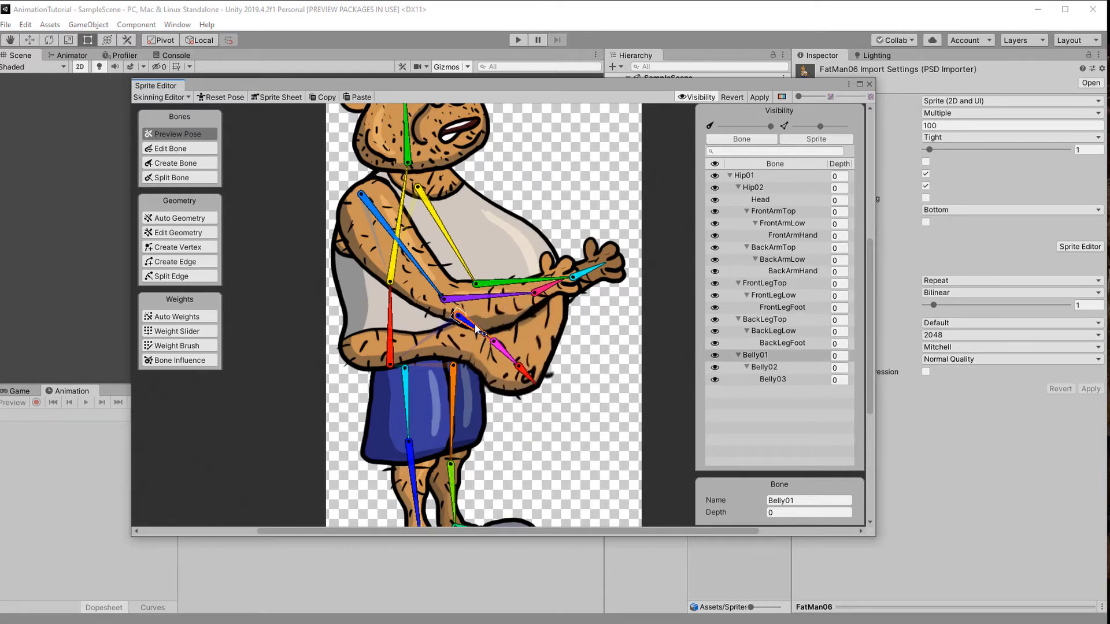
click(177, 218)
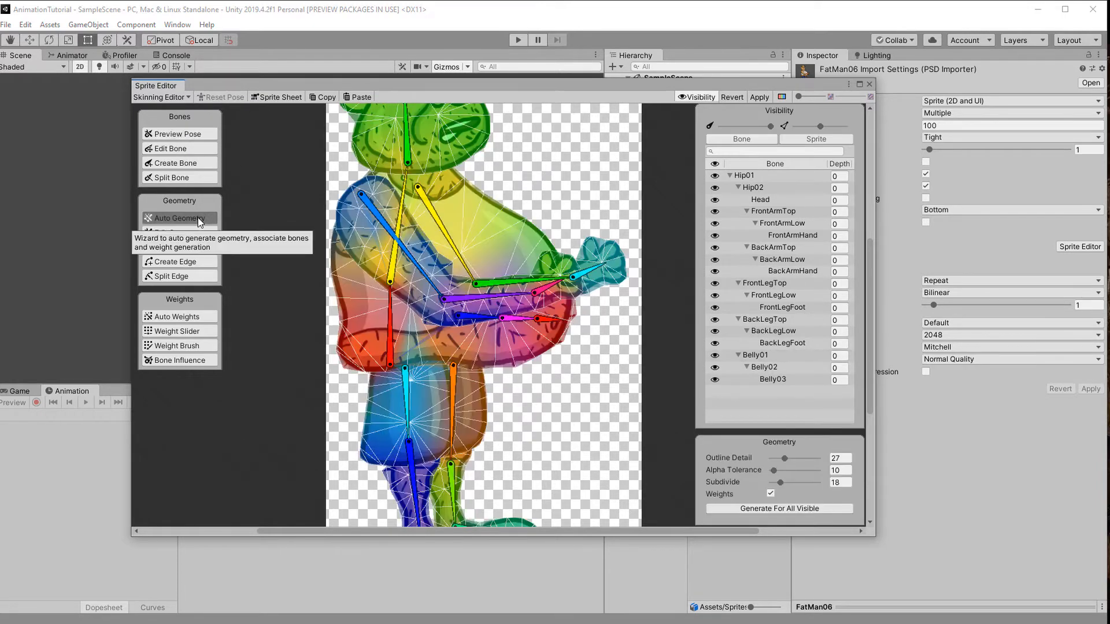
drag(775, 483, 784, 483)
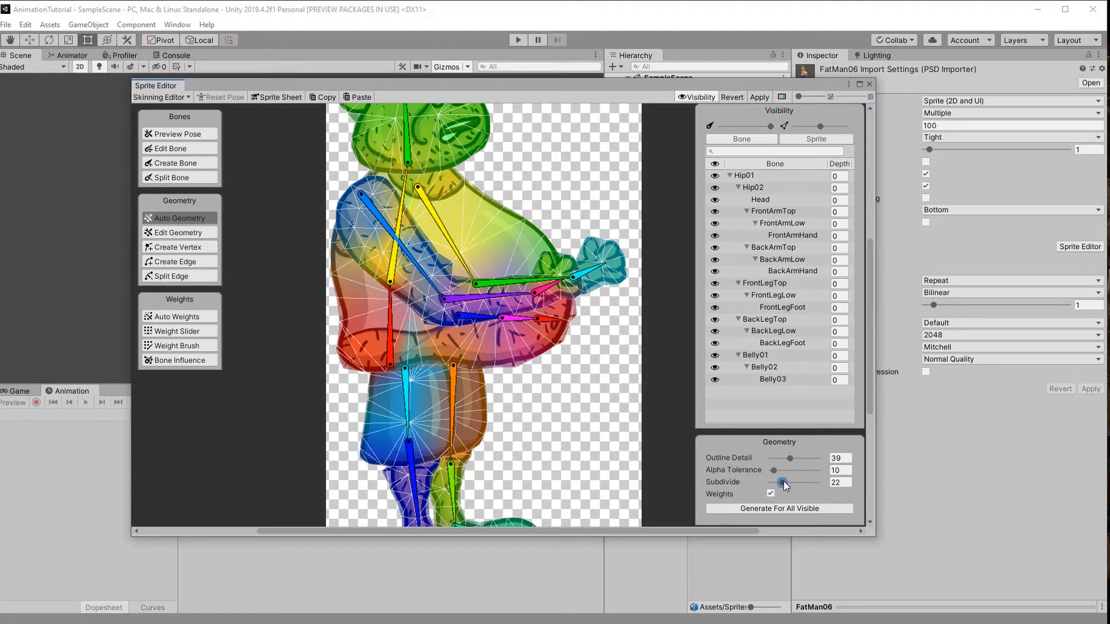
drag(784, 482, 792, 482)
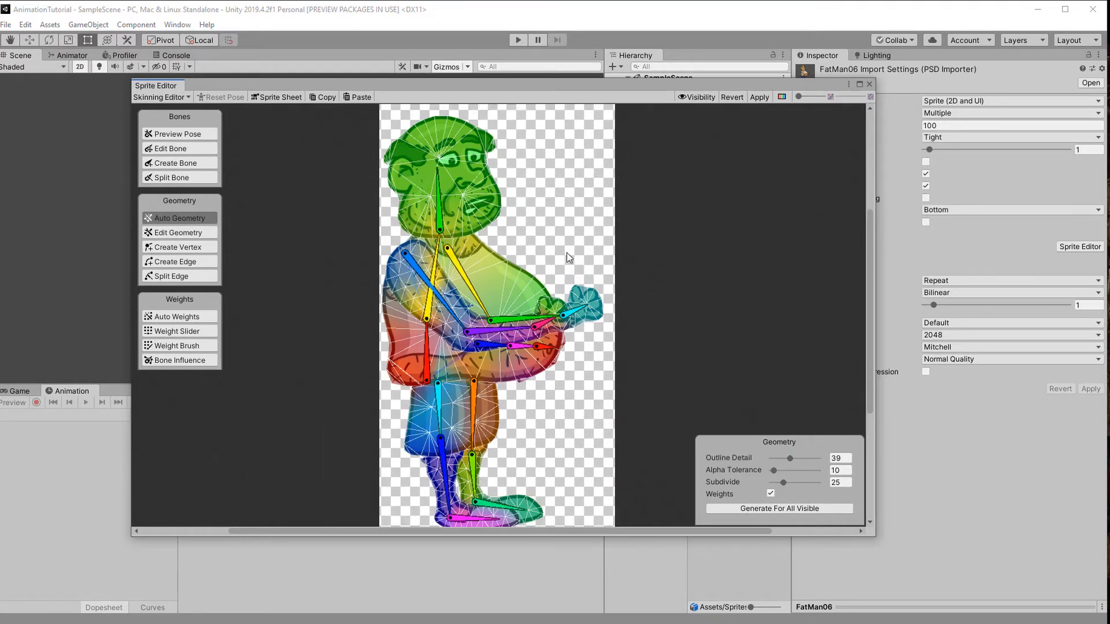
Step: Inspect the head part's bone influences, preview the pose, and close the Sprite Editor
click(179, 360)
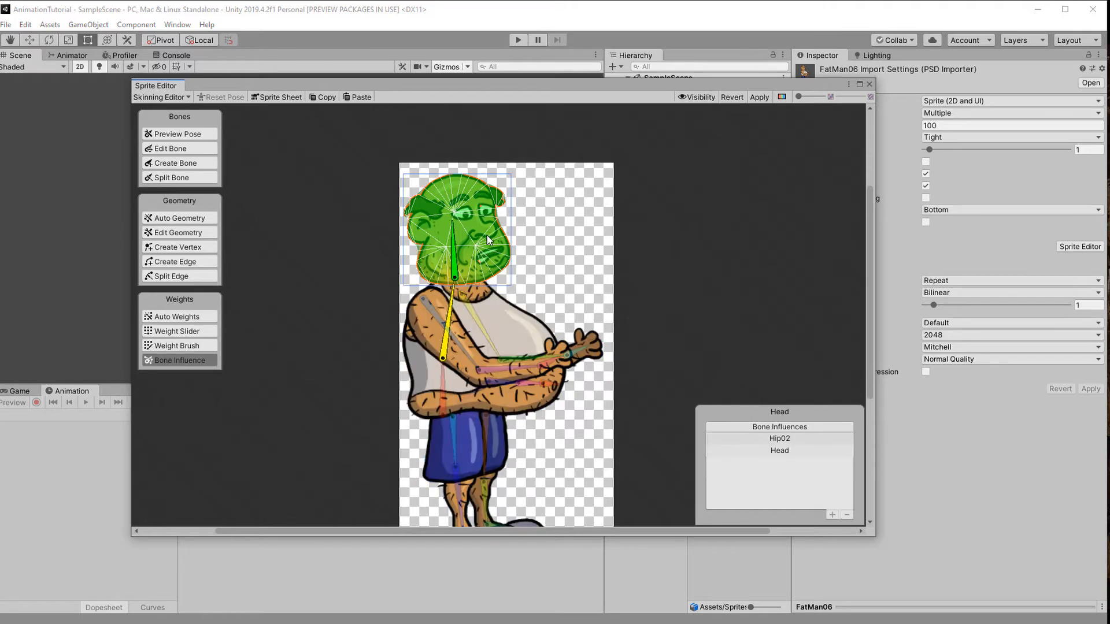
click(846, 514)
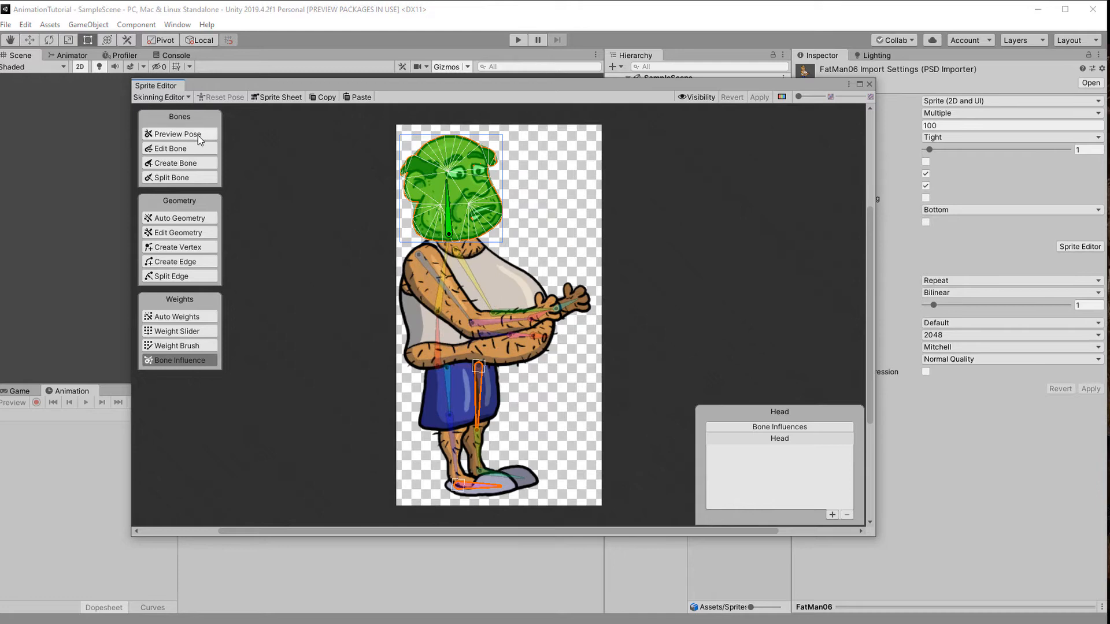
click(175, 133)
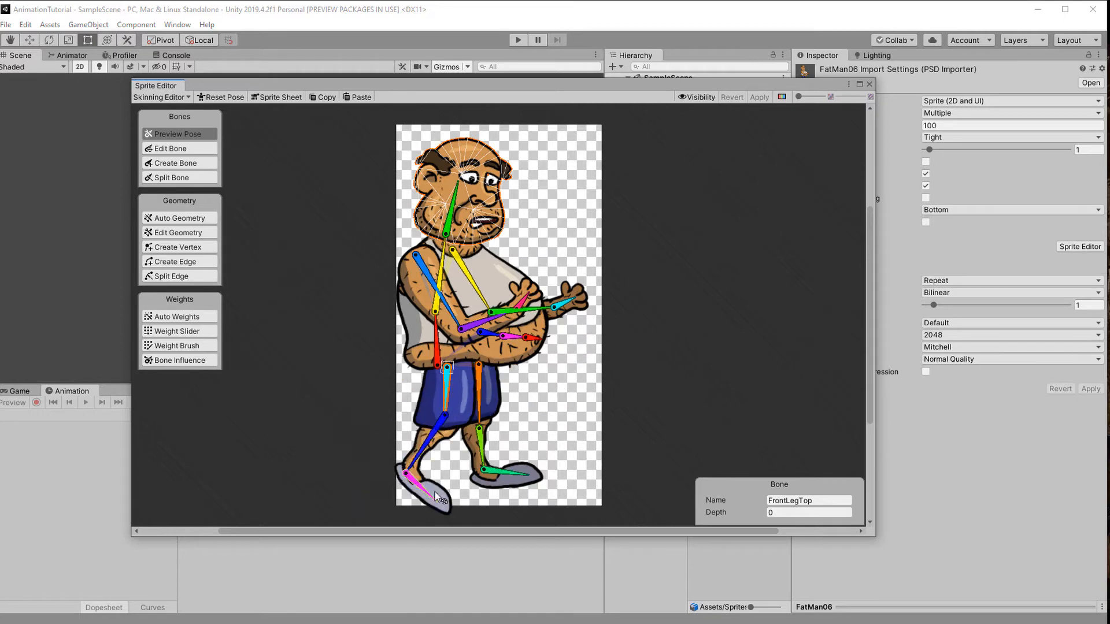
click(868, 84)
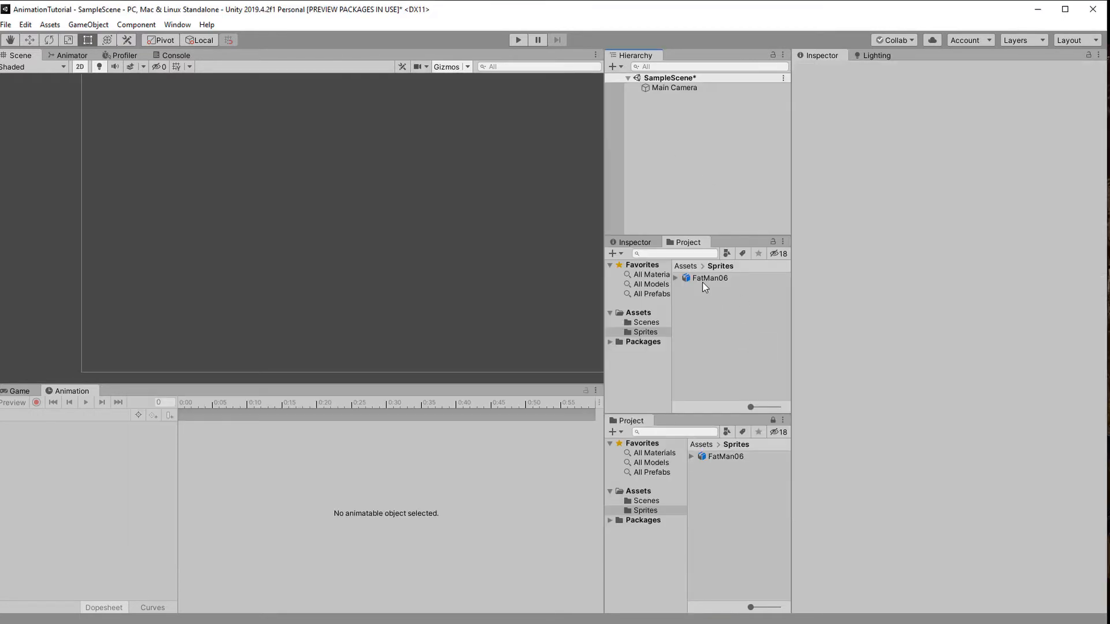
mouse_move(720, 457)
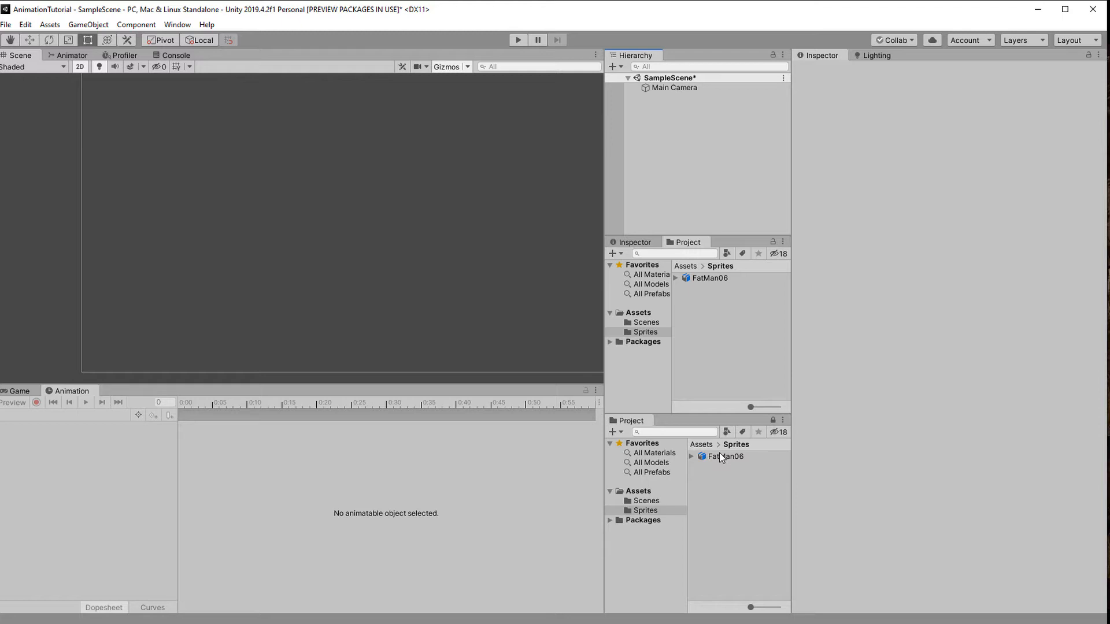
Step: Drag the FatMan06 asset from the Sprites folder into the Scene view
click(722, 457)
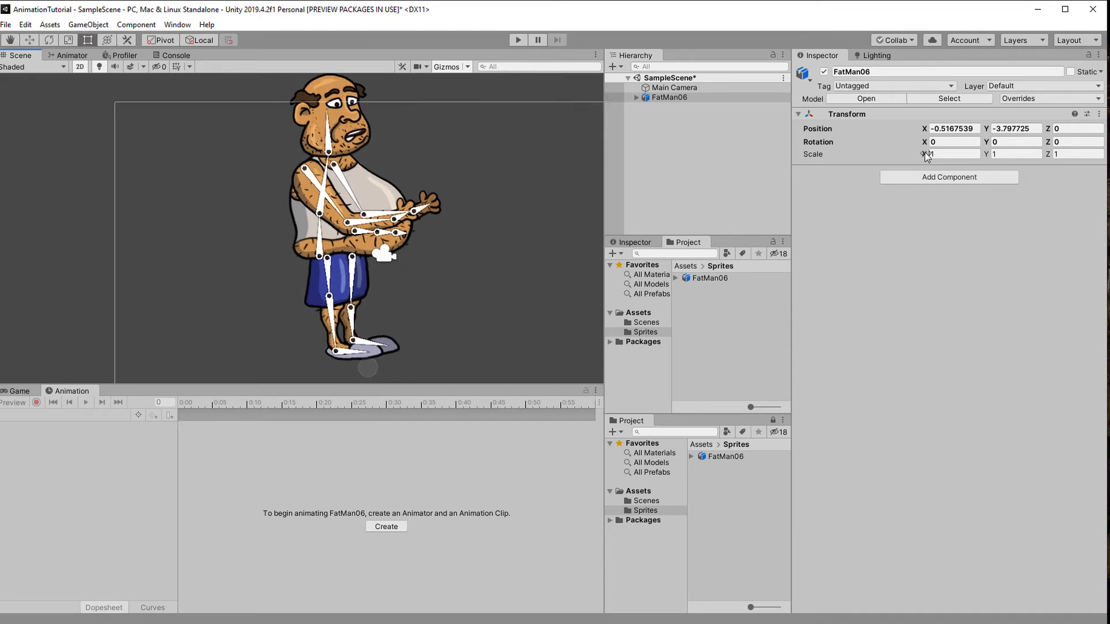
Step: Add an IK Manager 2D to FatMan06 with five limb solvers for feet, arms and belly
click(949, 177)
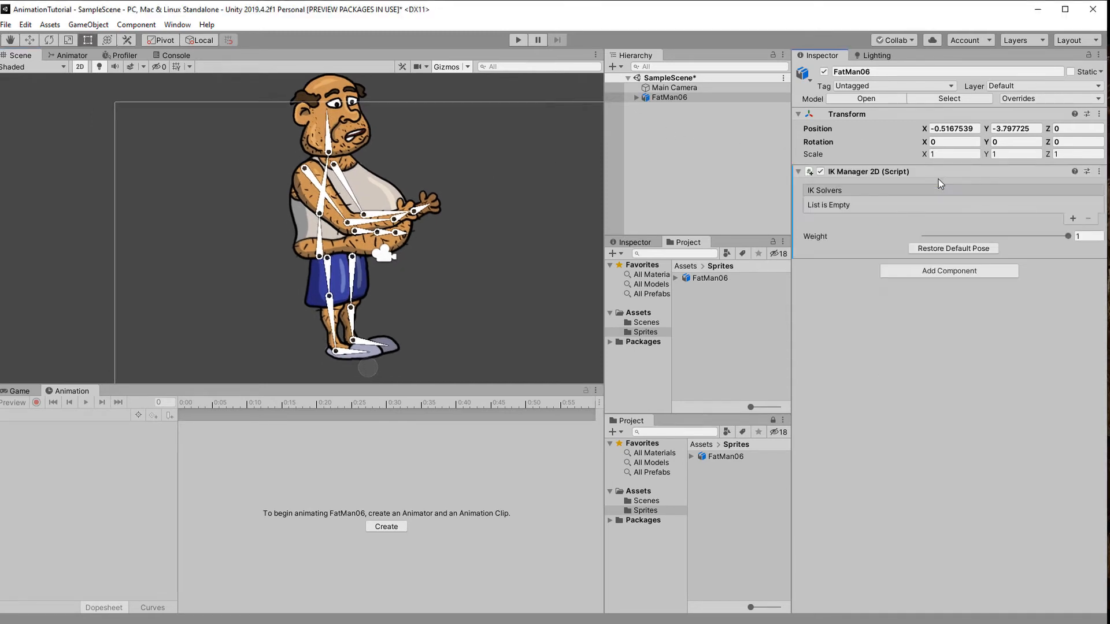
mouse_move(1072, 218)
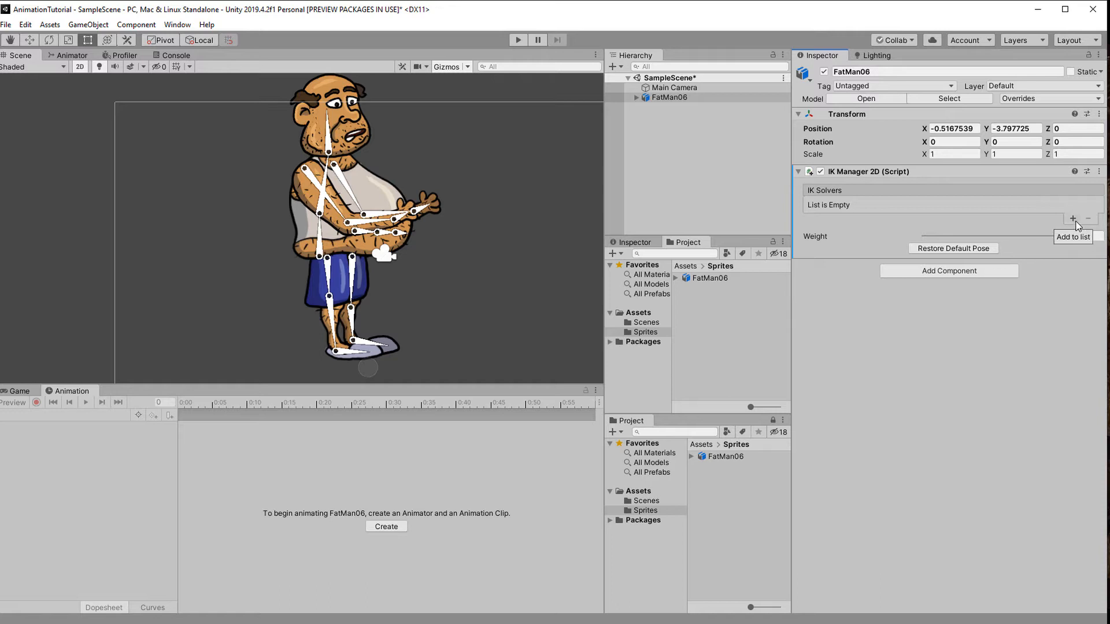
click(1073, 218)
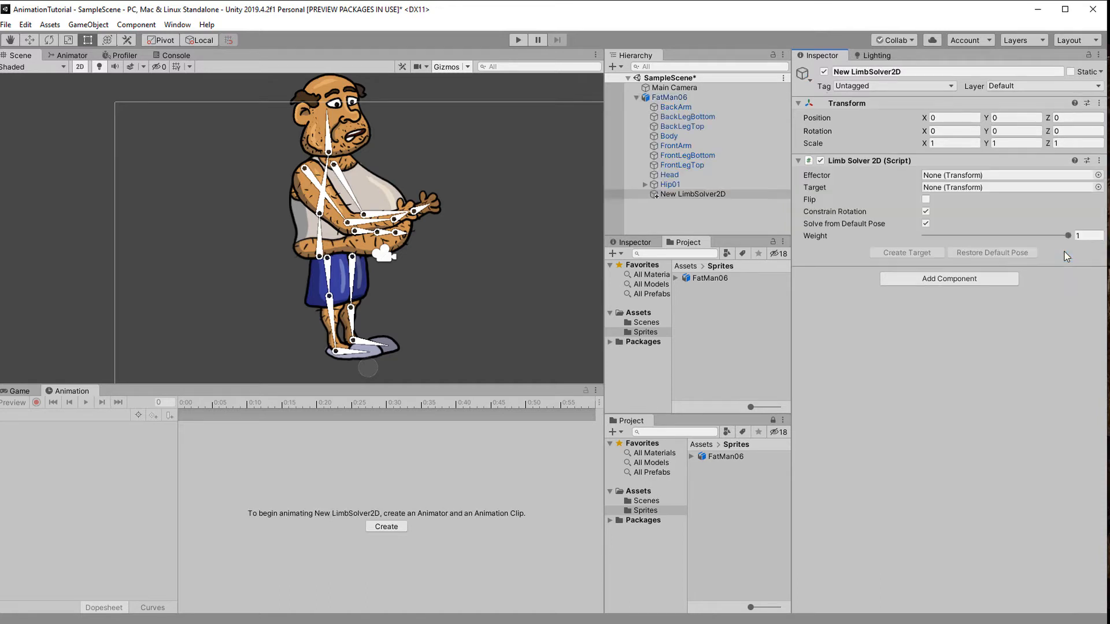
click(670, 97)
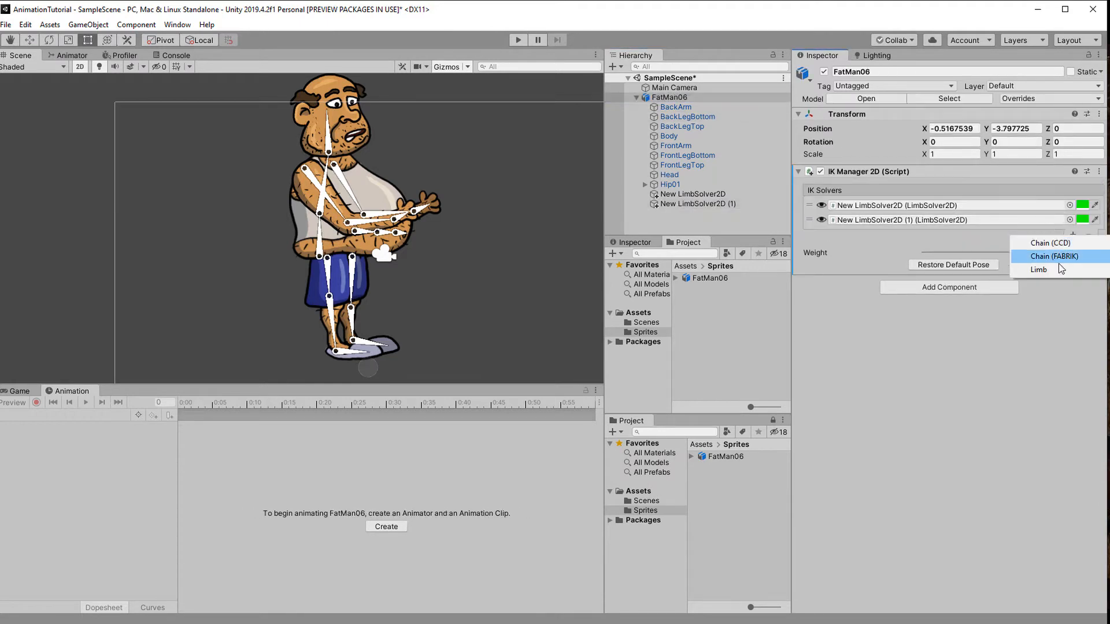
click(1038, 270)
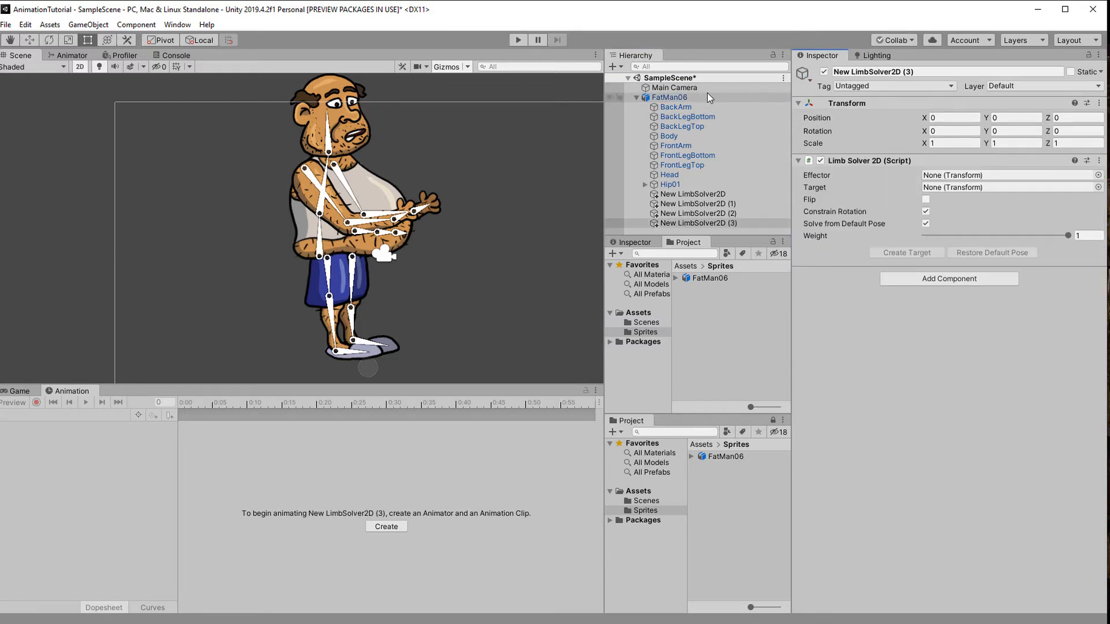
click(691, 192)
text(BellySolver)
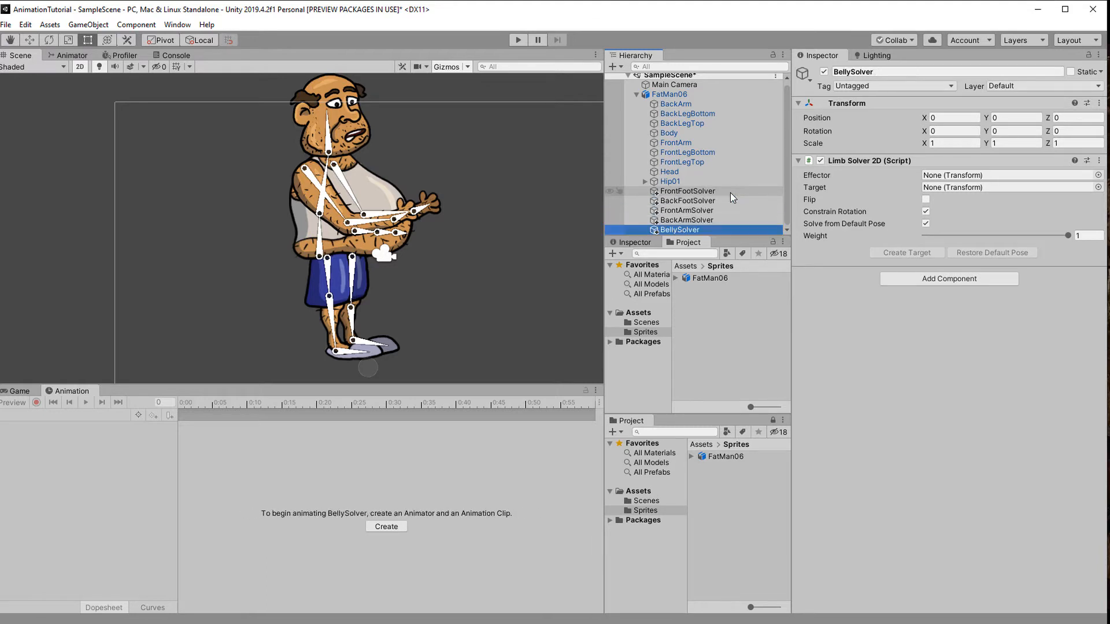
Step: Create targets for both foot solvers and the FrontArmSolver, flipping the front arm's bend
click(685, 190)
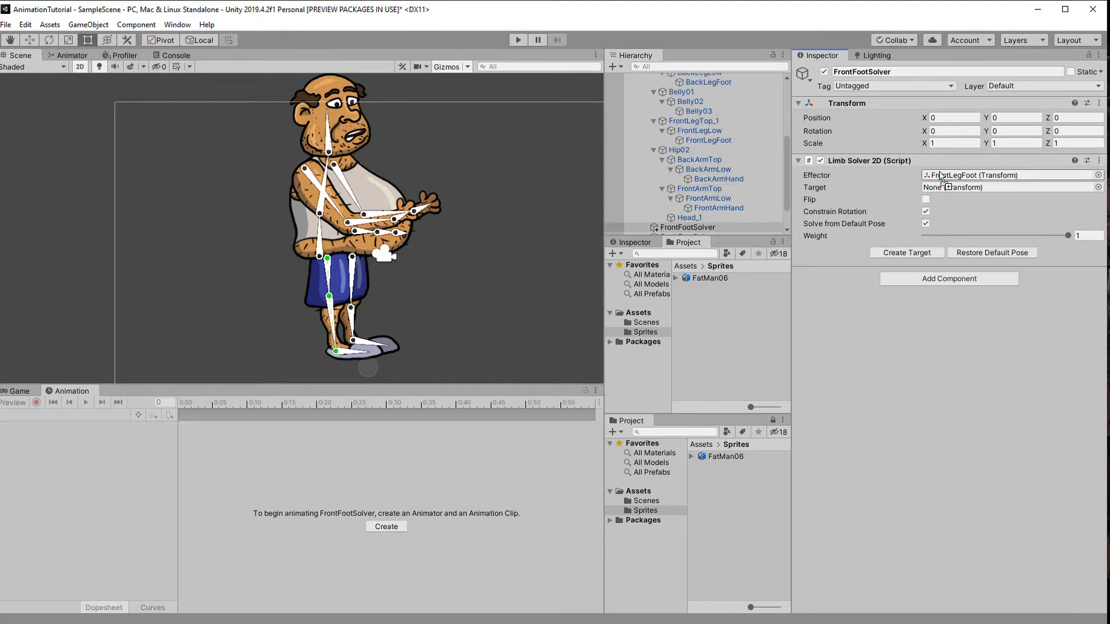
click(687, 201)
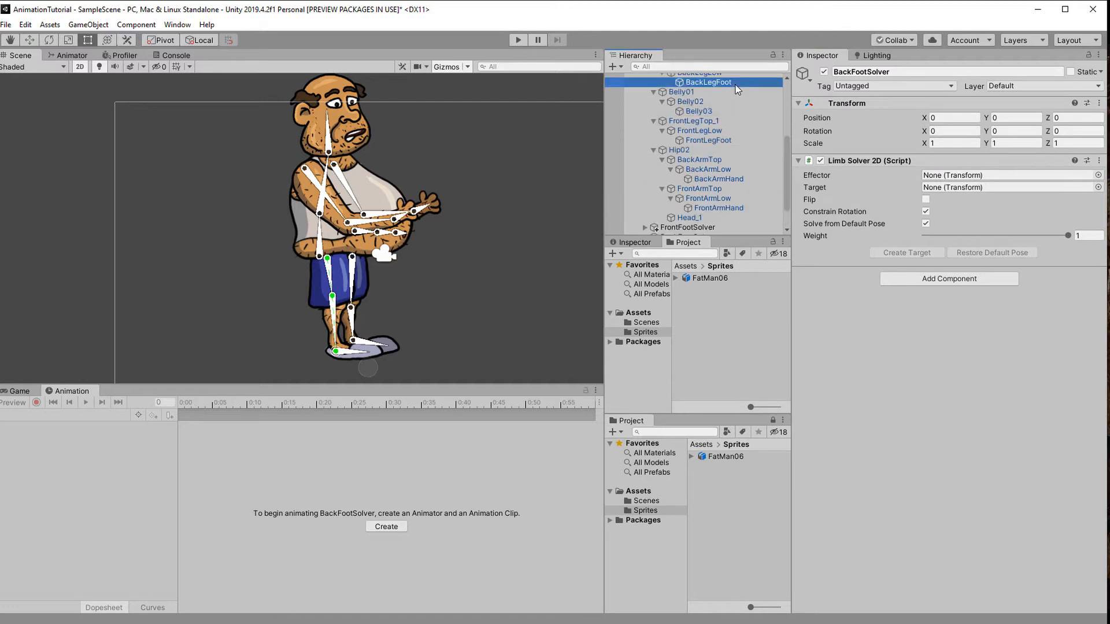
click(906, 252)
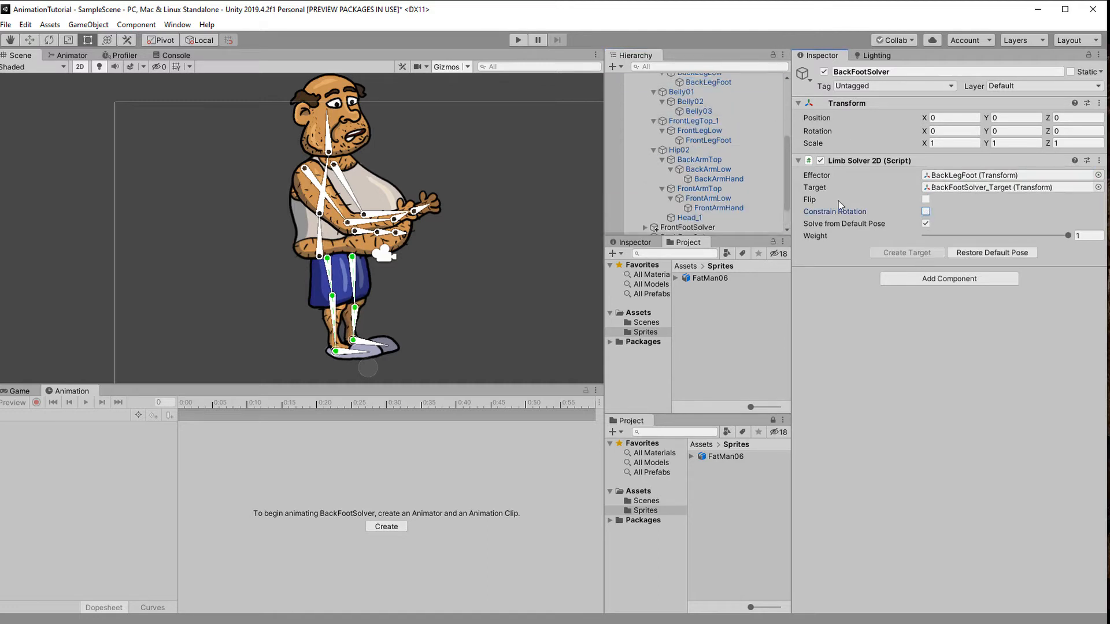
click(684, 210)
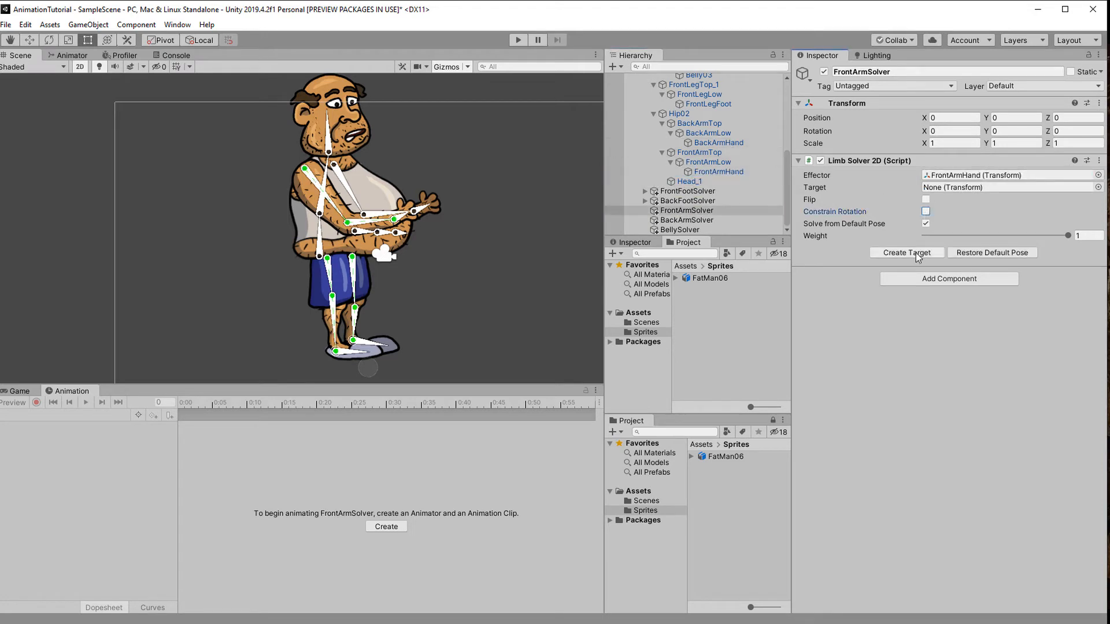
click(906, 252)
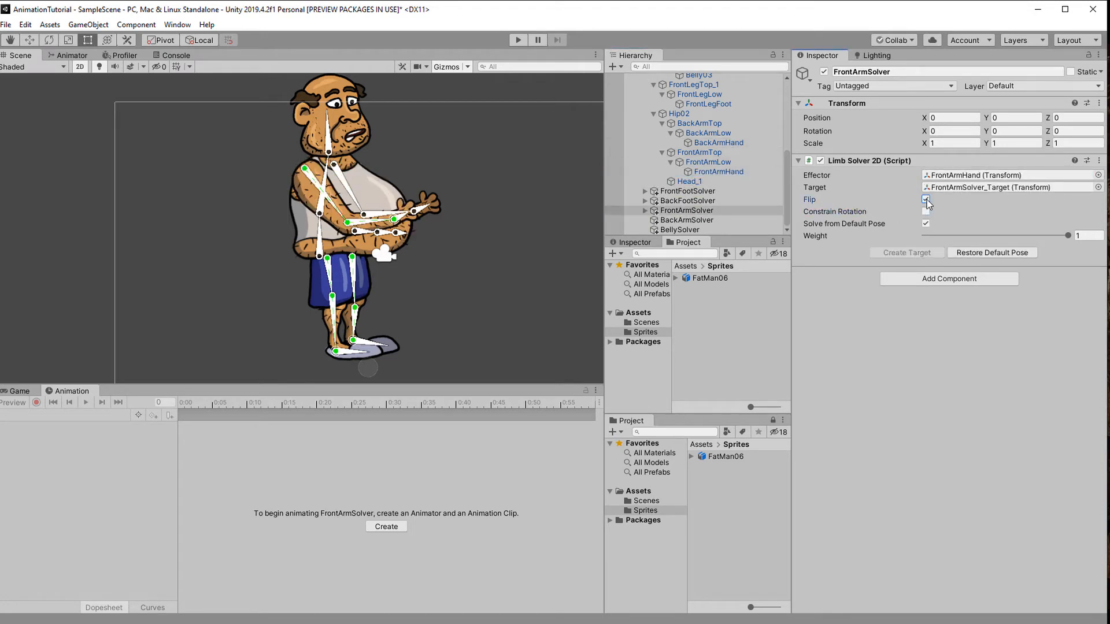
click(926, 200)
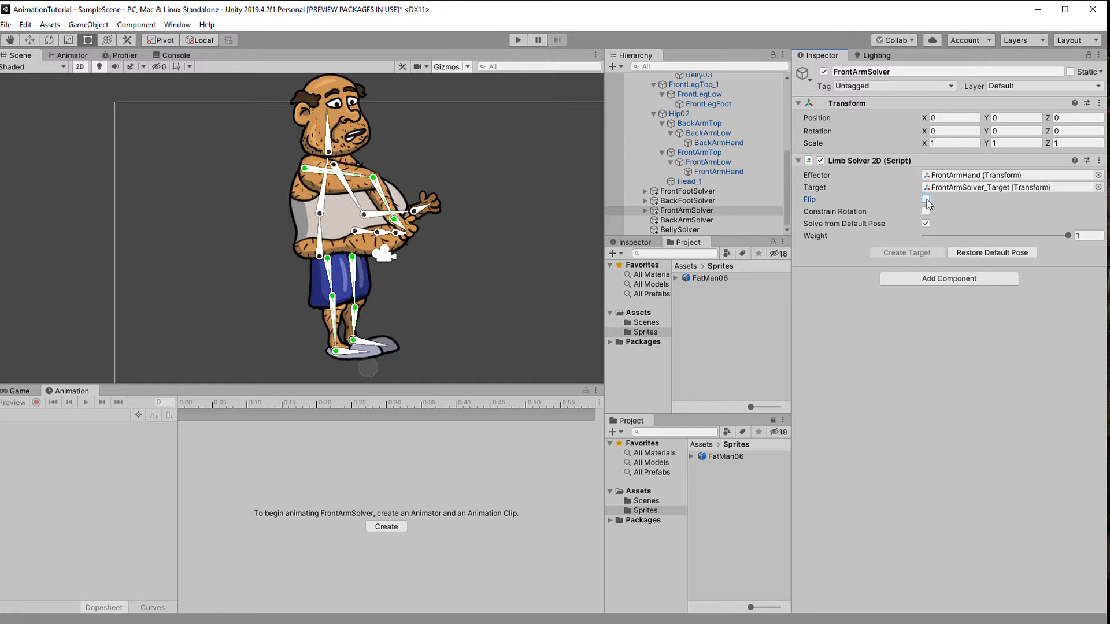
Step: Create a flipped BackArmSolver target and disable the BellySolver's flip and rotation constraint
click(685, 220)
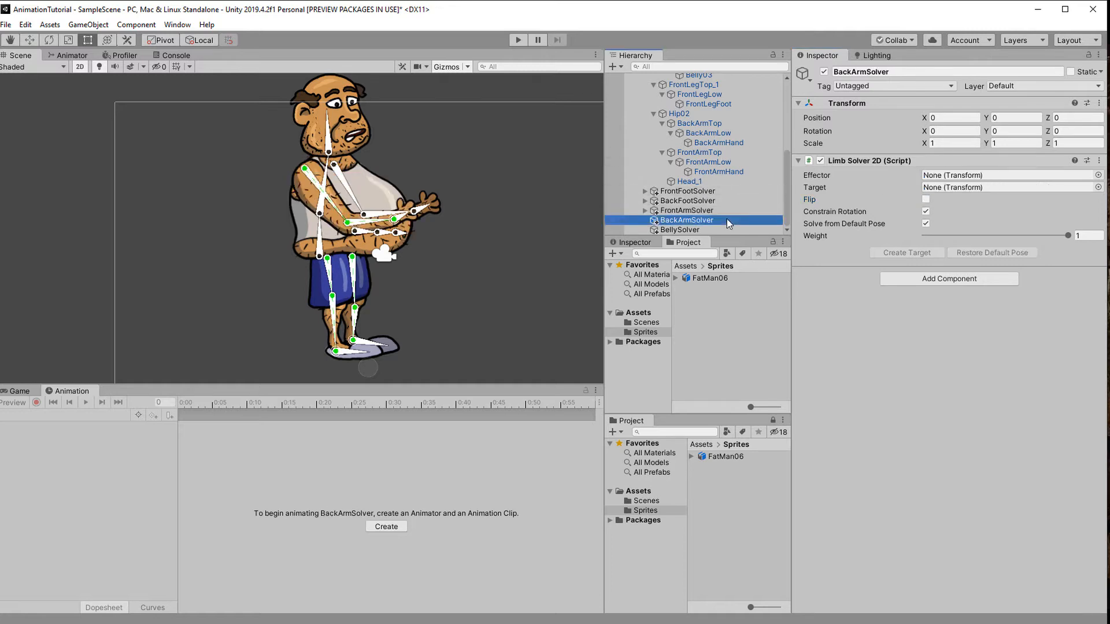
click(906, 253)
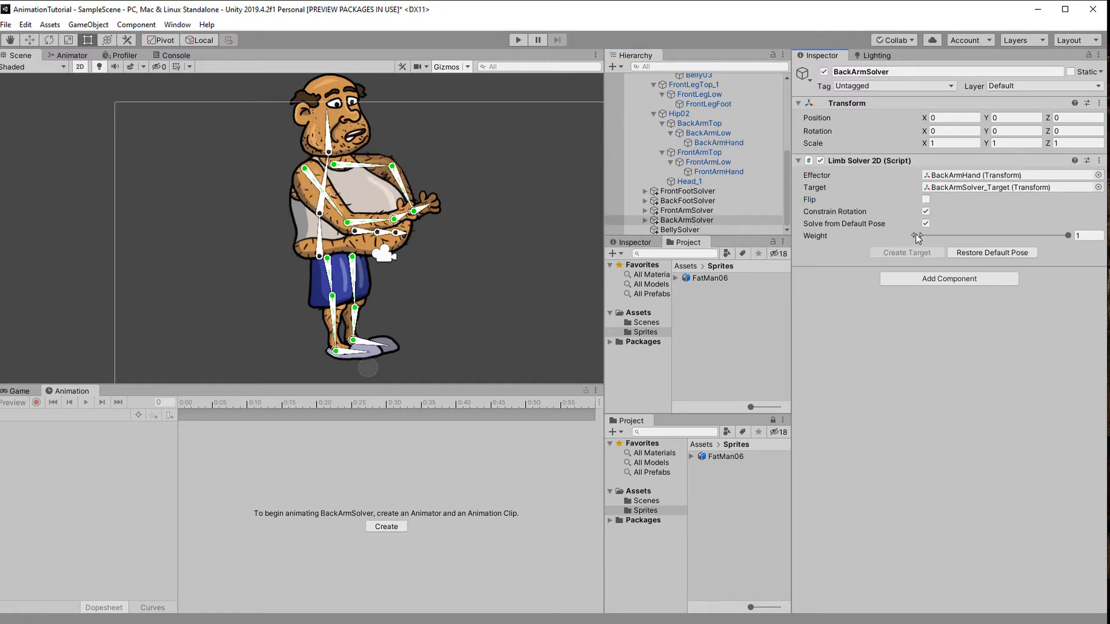
click(924, 212)
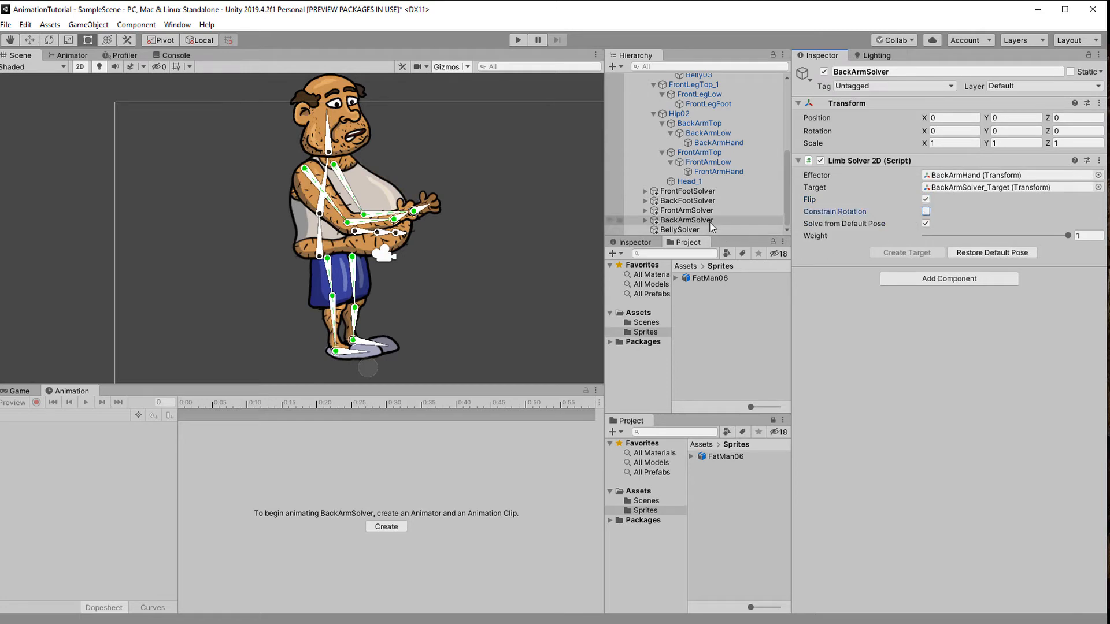
click(693, 75)
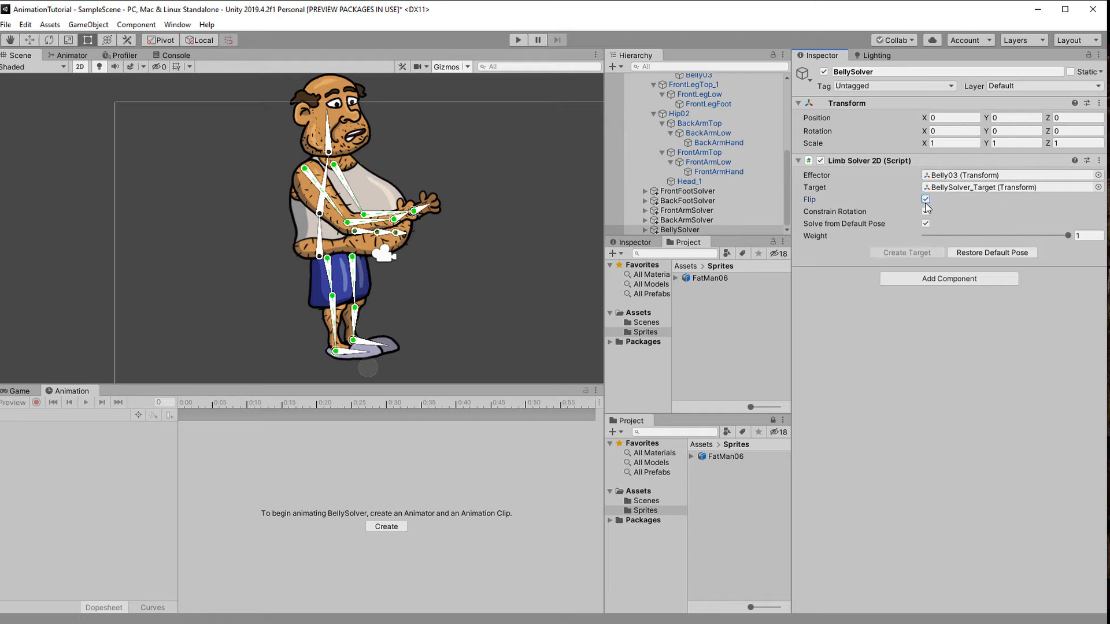
click(926, 199)
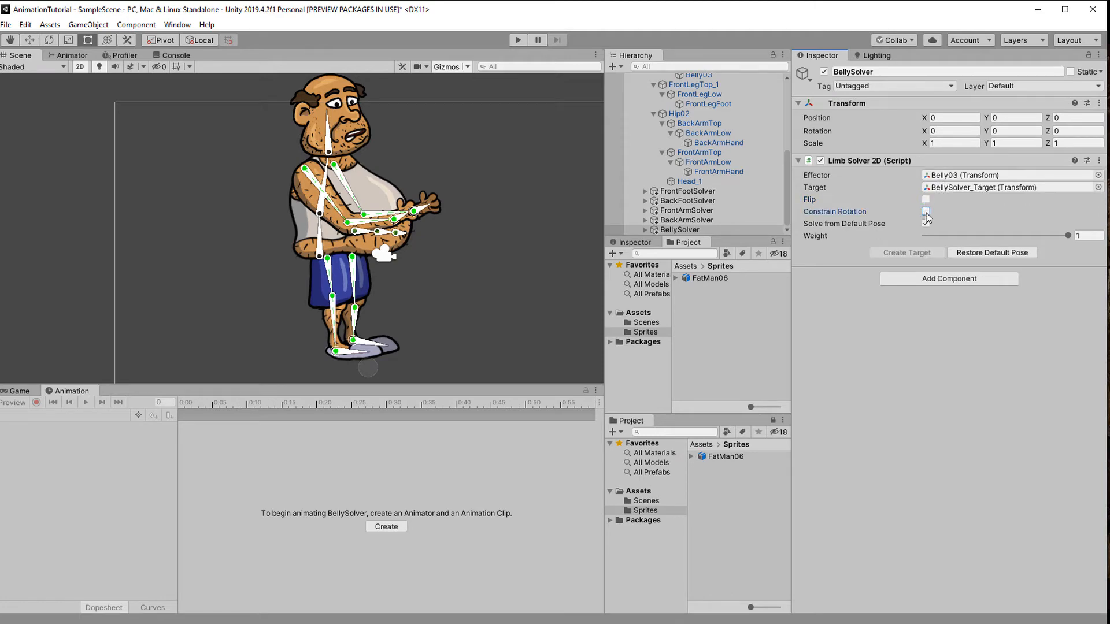
click(669, 97)
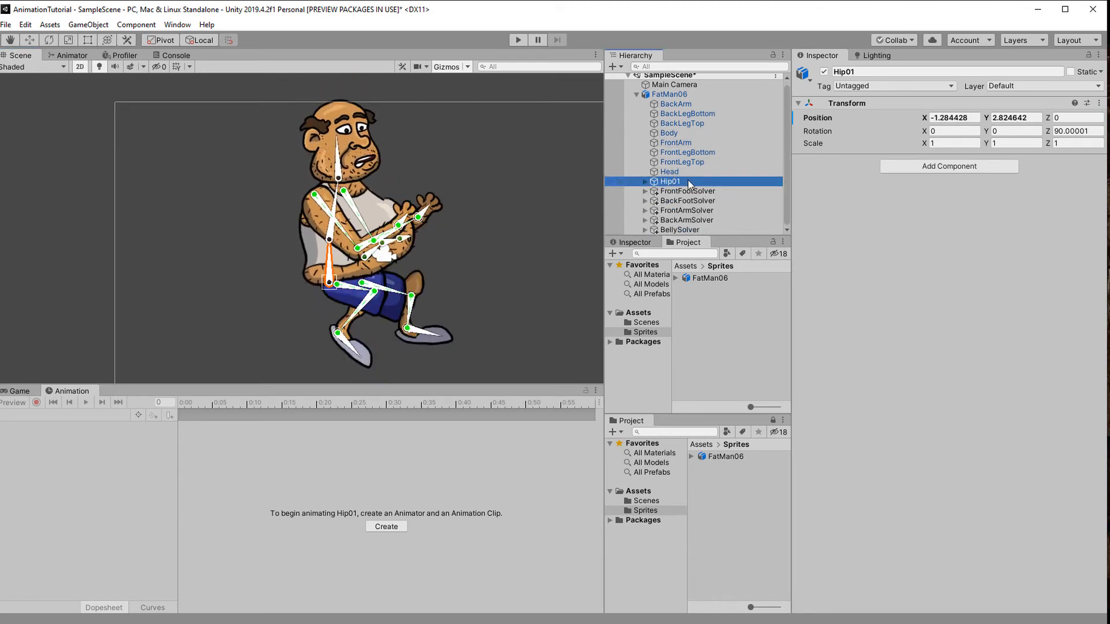
Step: Select the Hip01 bone to test-move the FatMan06 rig
click(684, 190)
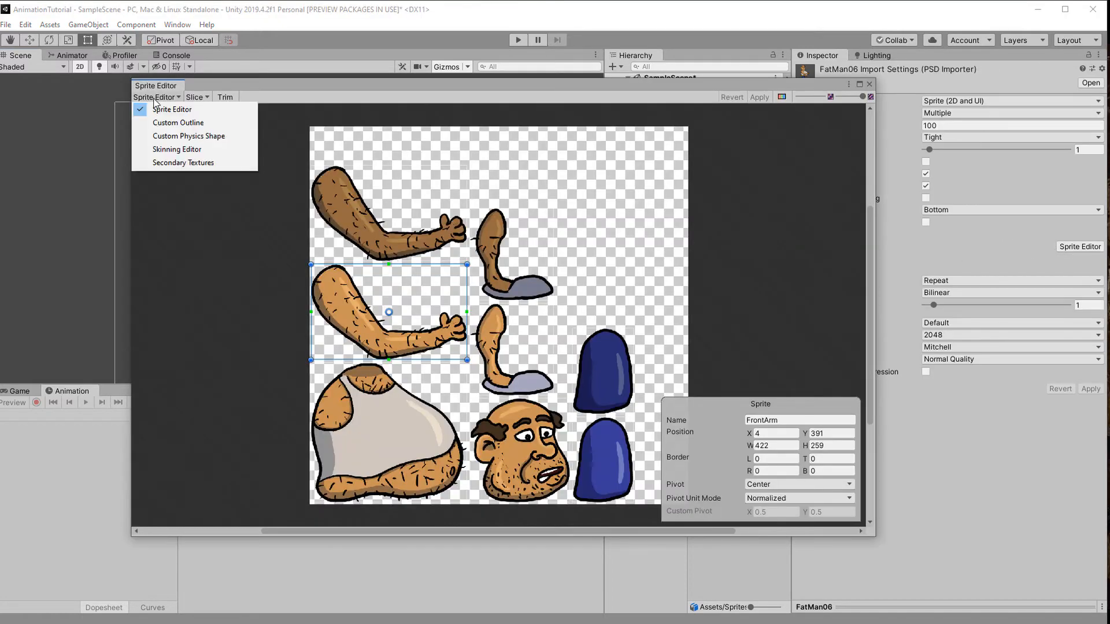
Step: Adjust the FatMan06 bones with Edit Bone and apply the changes
click(177, 149)
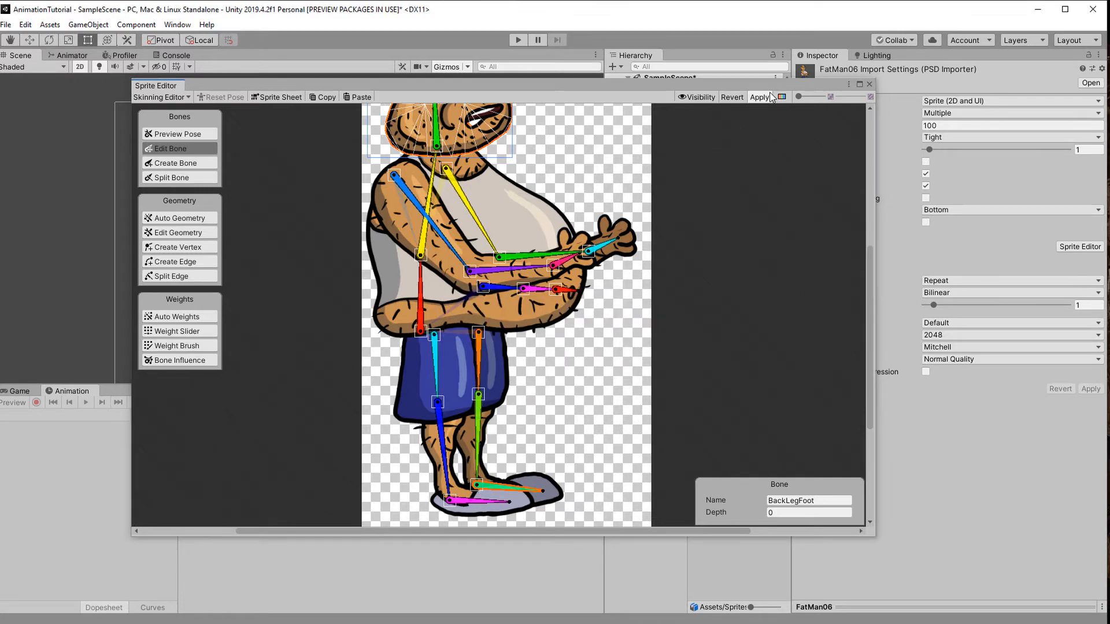
click(758, 97)
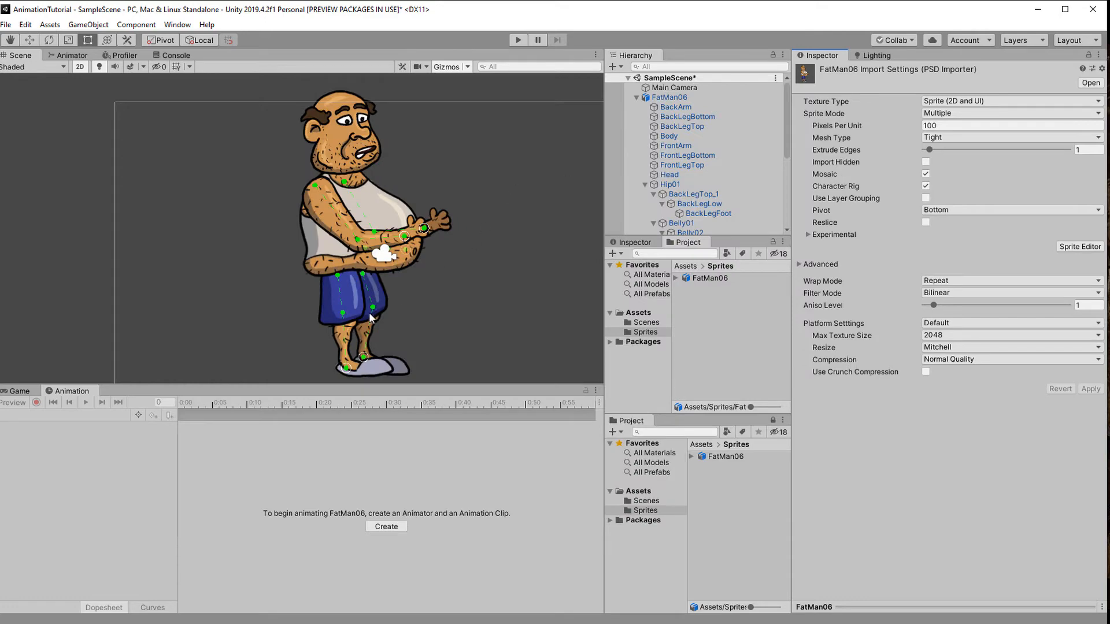
Step: Remove the test animation and controller, then select the FrontFootSolver
drag(368, 318, 439, 290)
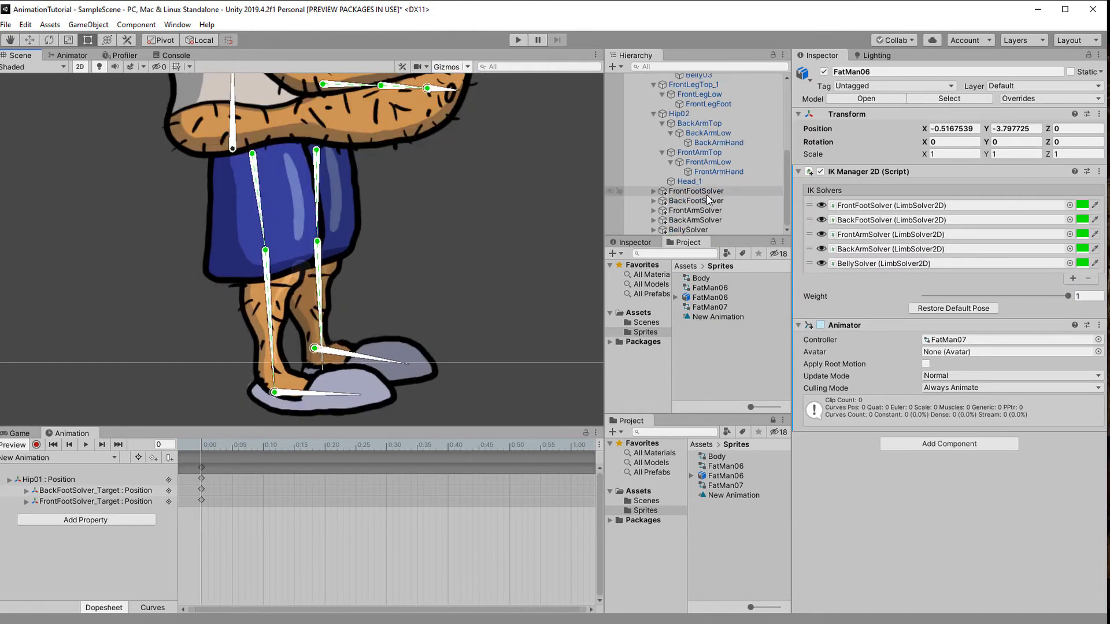
click(696, 200)
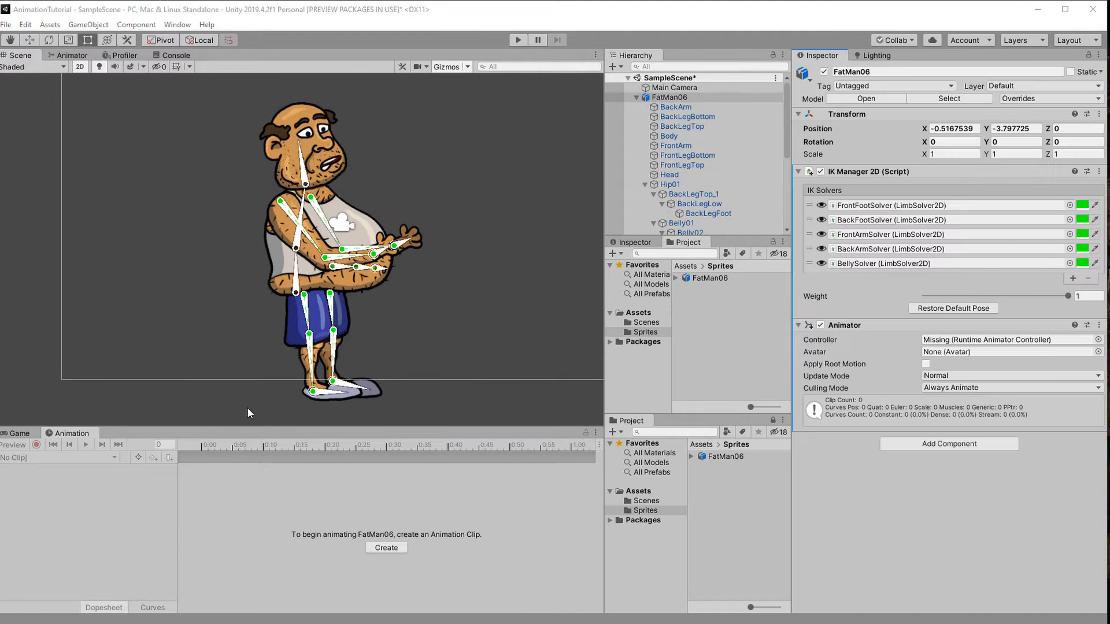
Step: Create the FatManWalk animation clip inside a new Animations folder
click(387, 548)
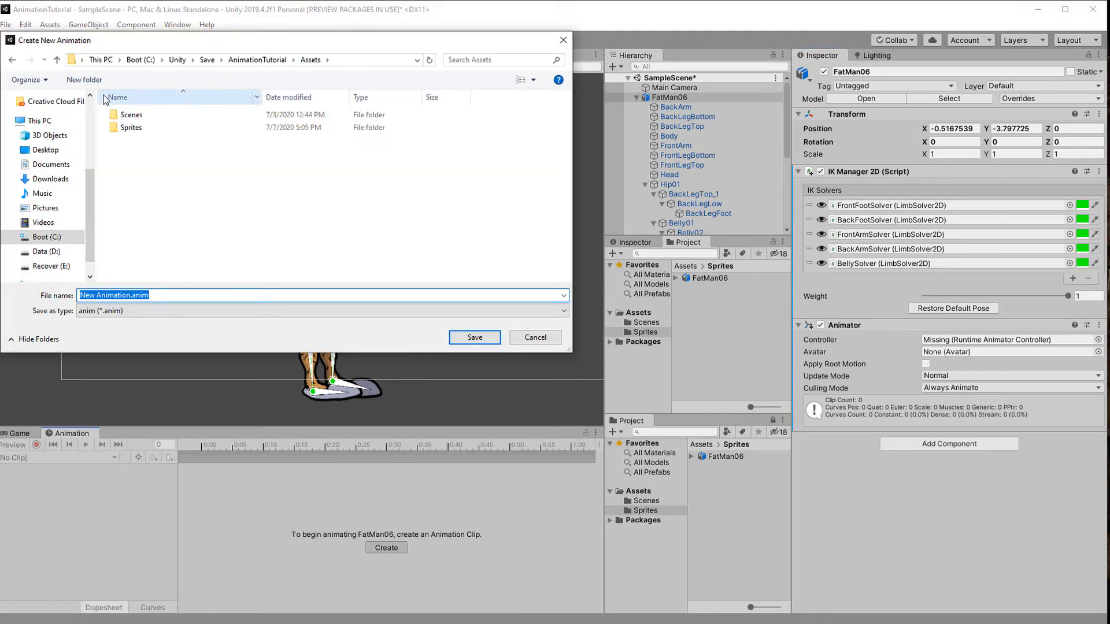
click(83, 79)
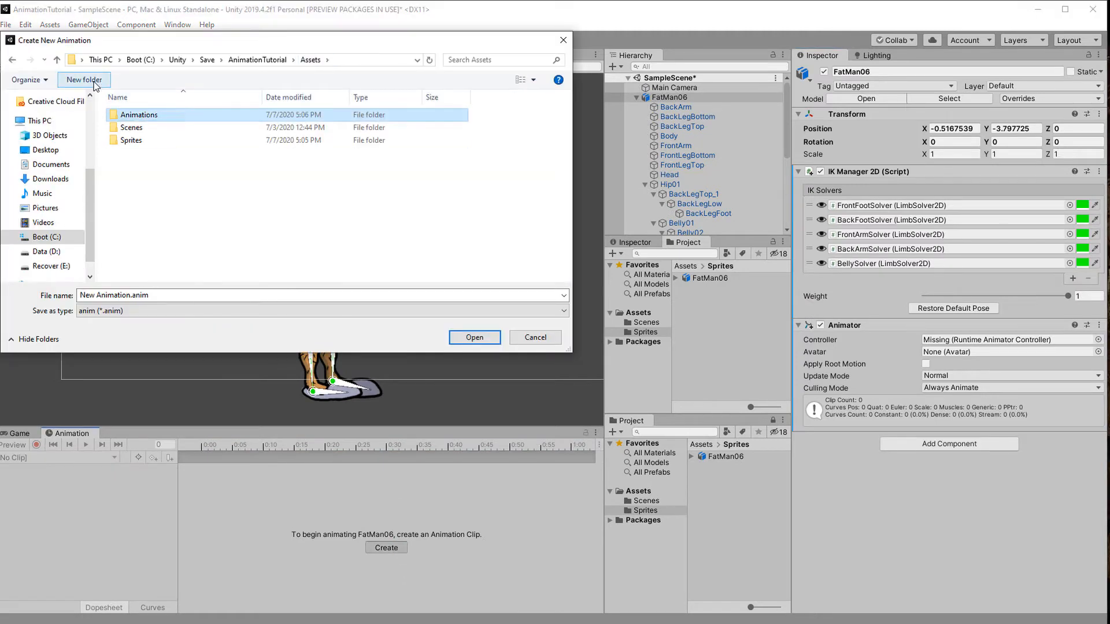
double_click(139, 114)
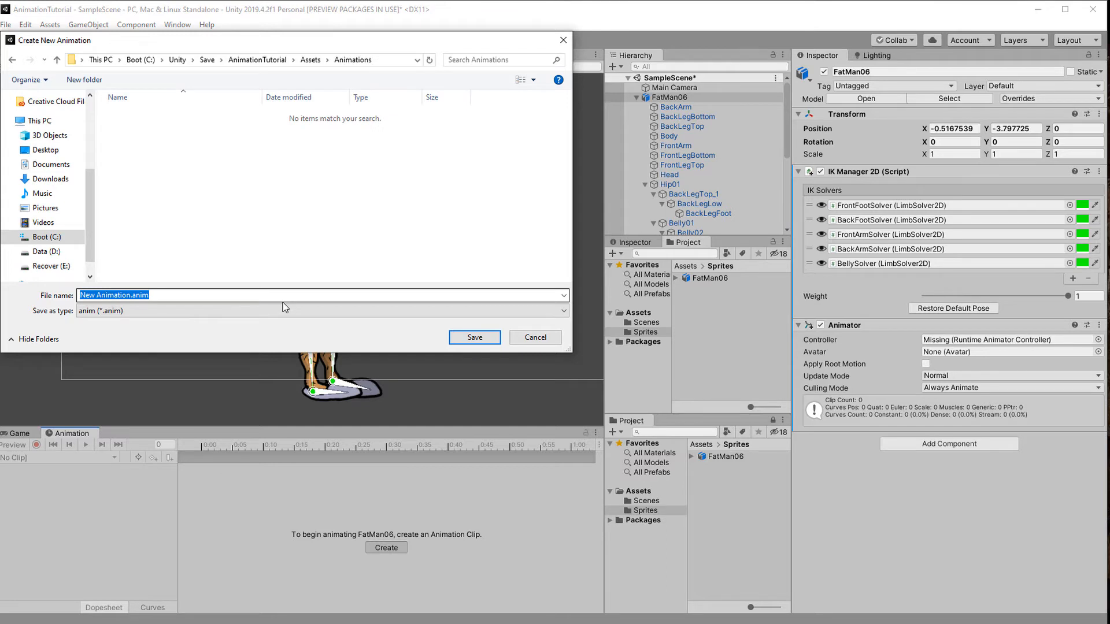
text(fatM)
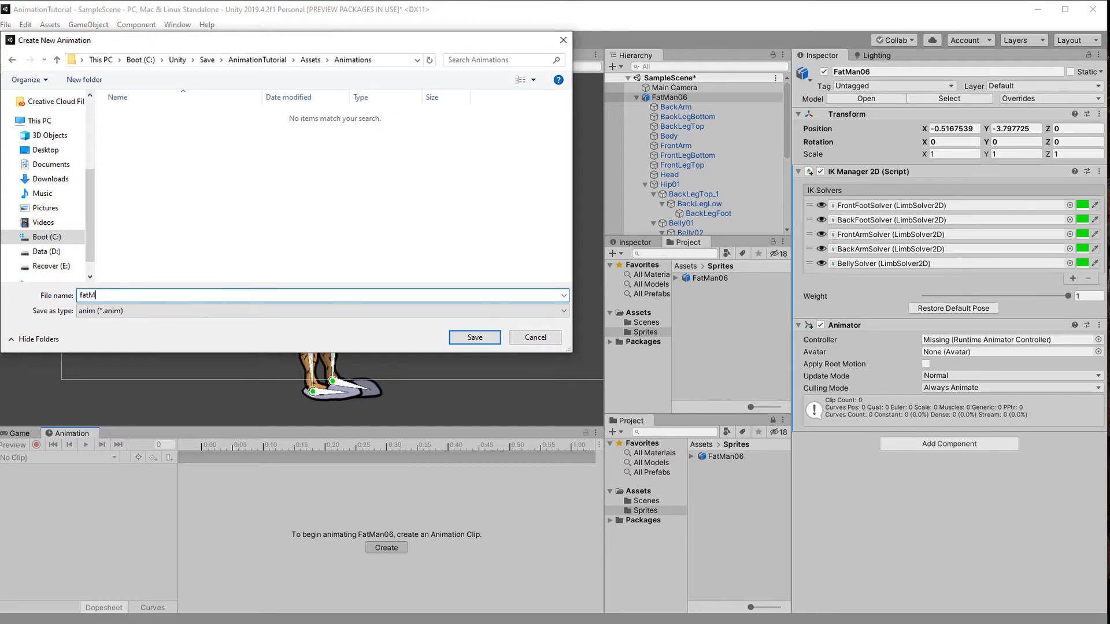
click(473, 337)
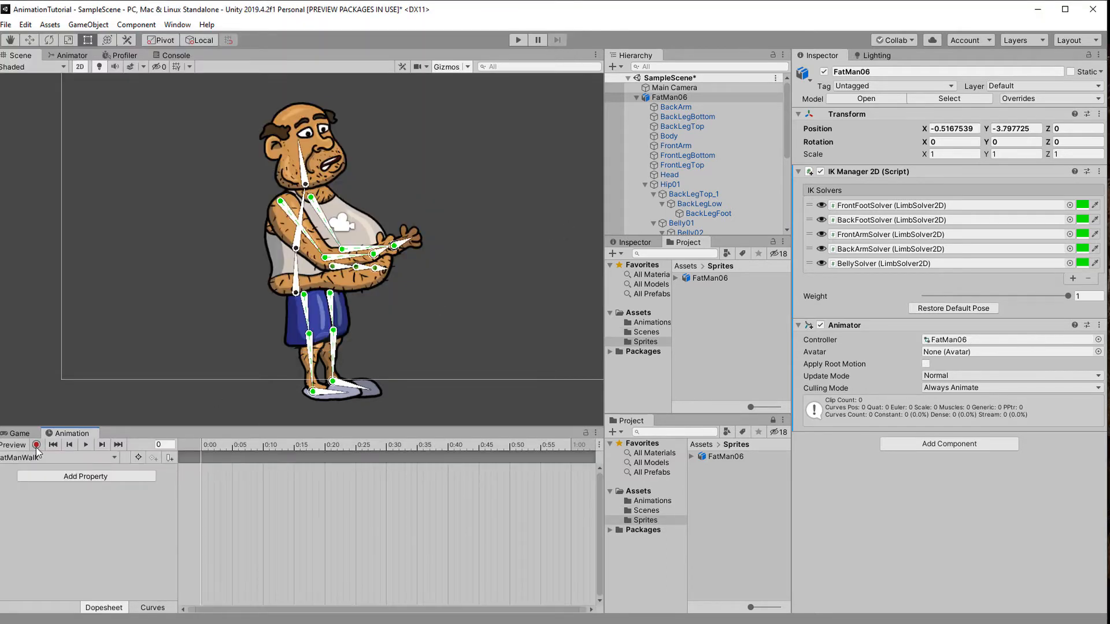
Step: Record a frame 0 walking stride for hips and feet and copy the keys to frame 60
click(36, 445)
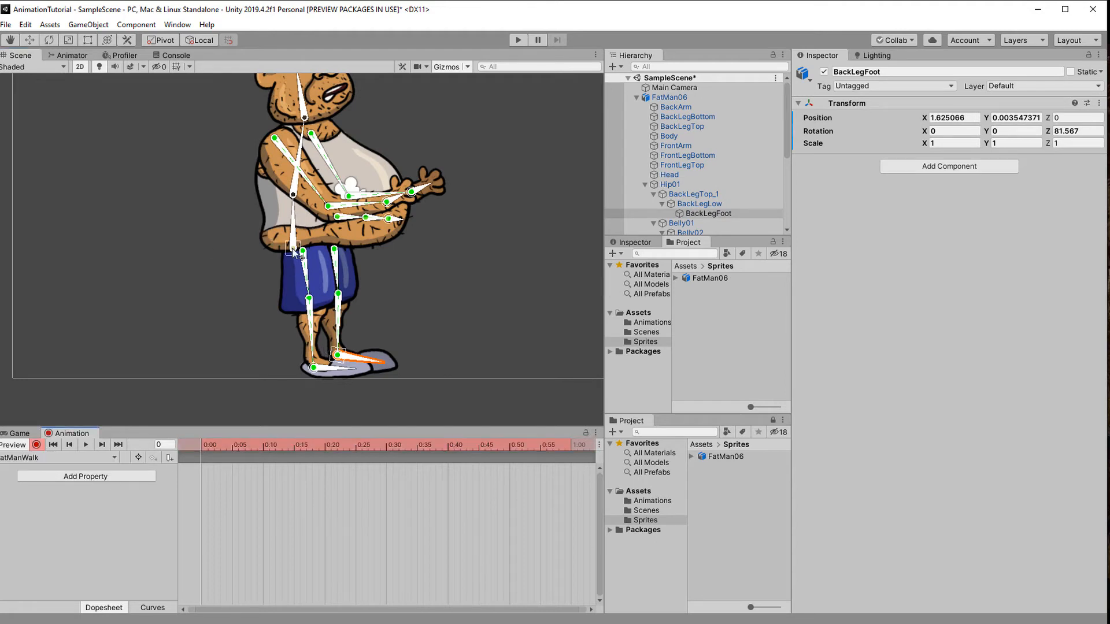
click(670, 185)
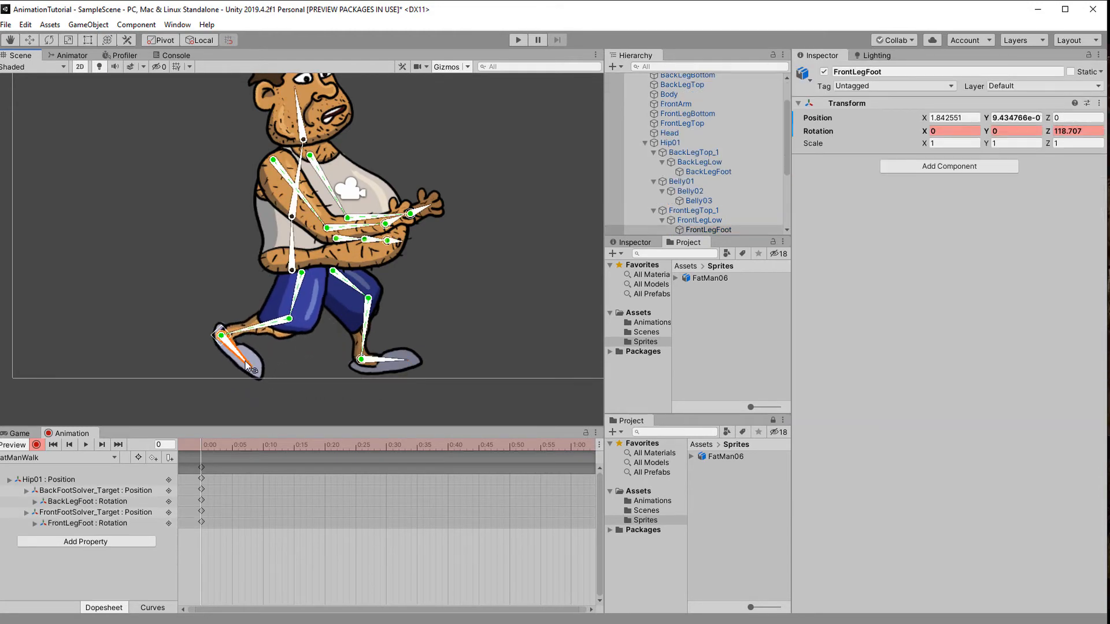
click(386, 445)
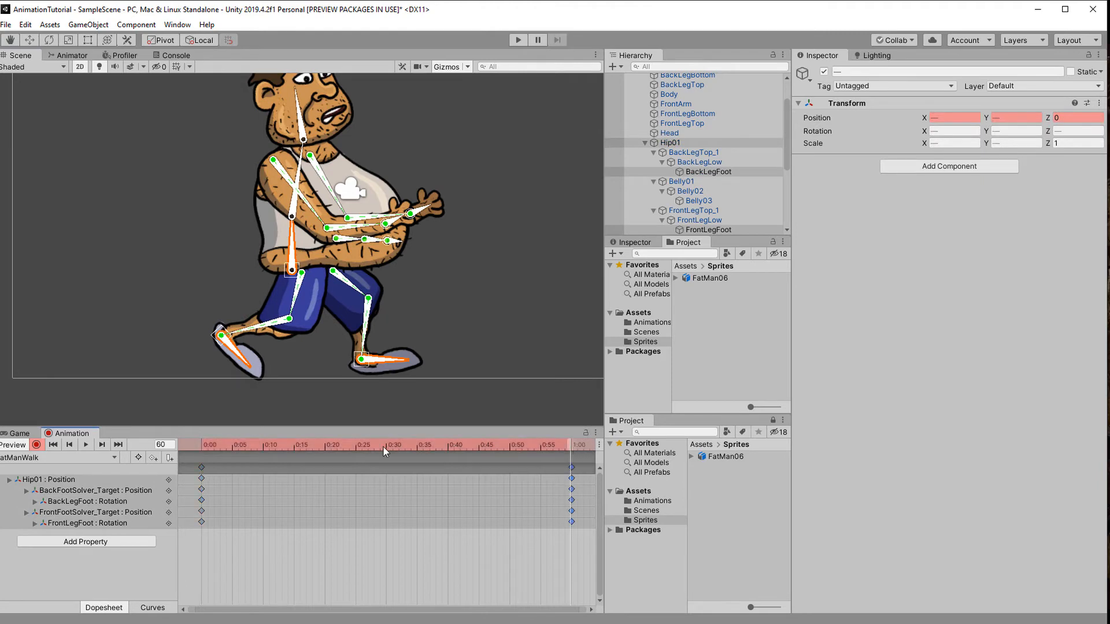
Step: Key the mirrored stride at frame 30 and a passing pose at frames 15 and 45
click(386, 444)
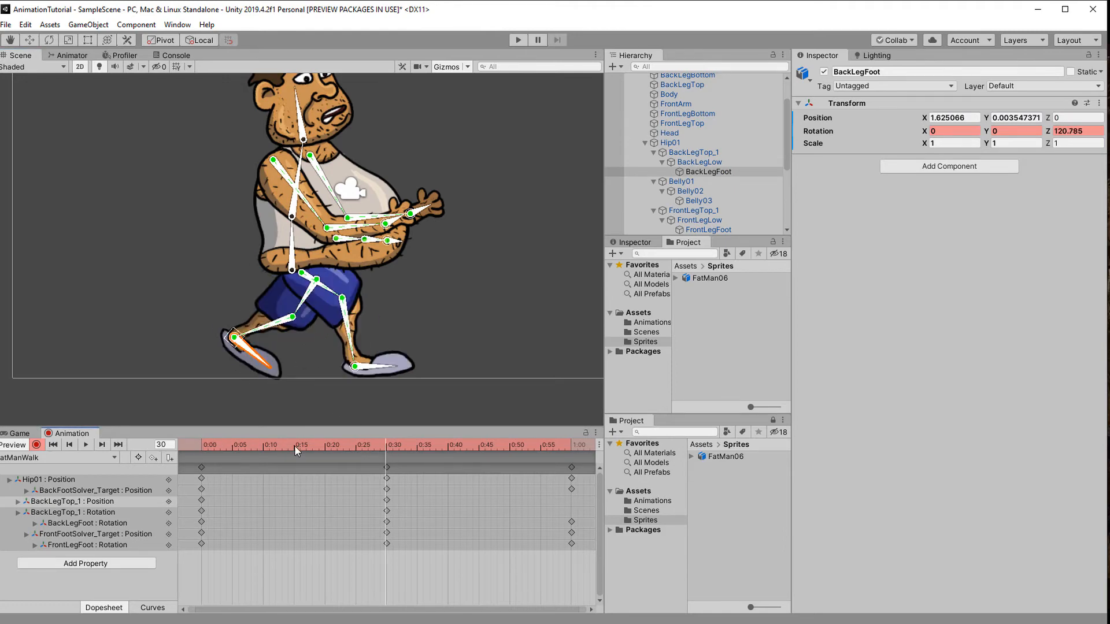
click(293, 444)
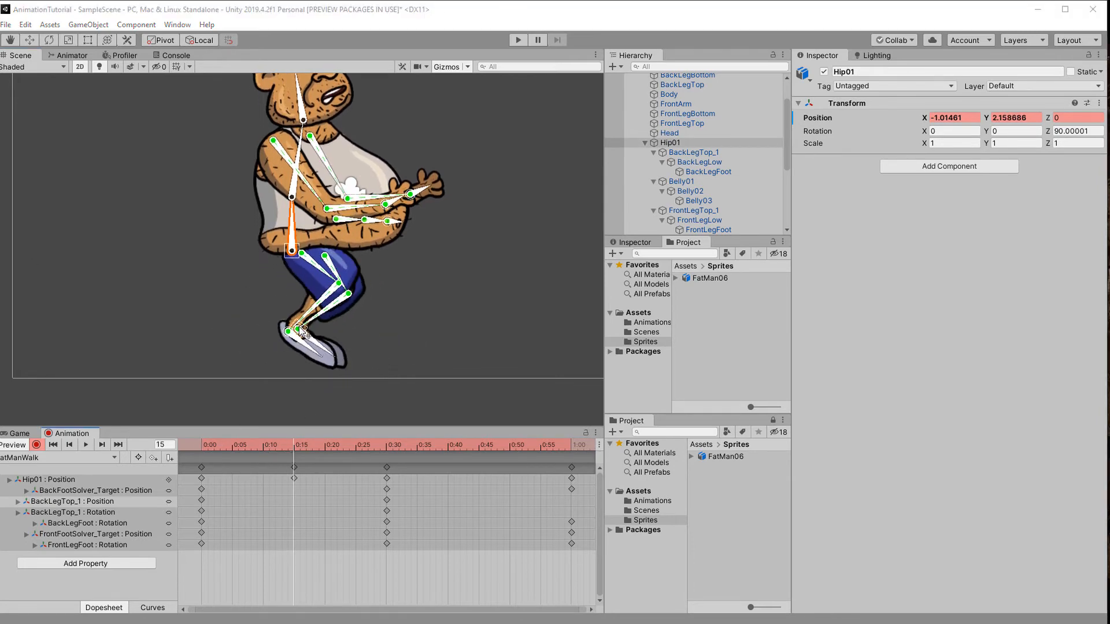
click(666, 78)
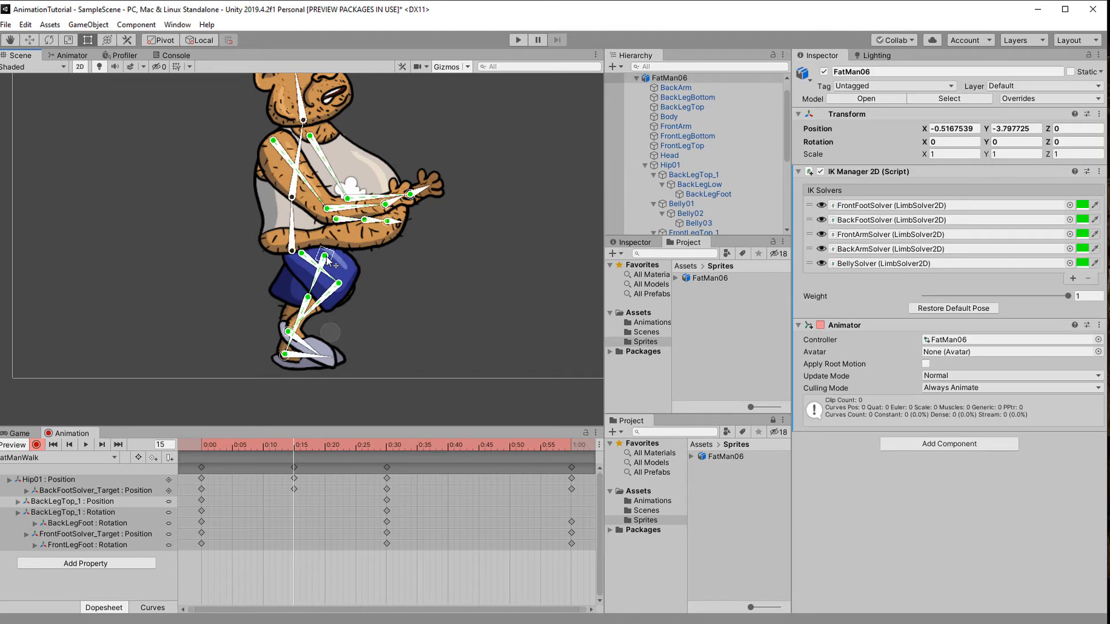
click(694, 174)
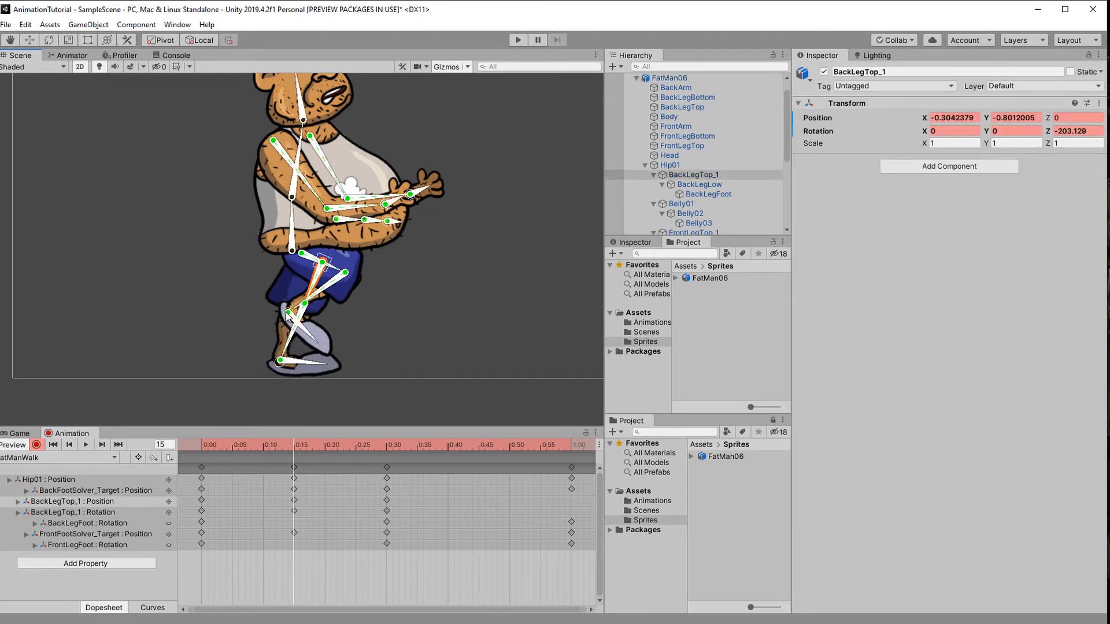
click(480, 445)
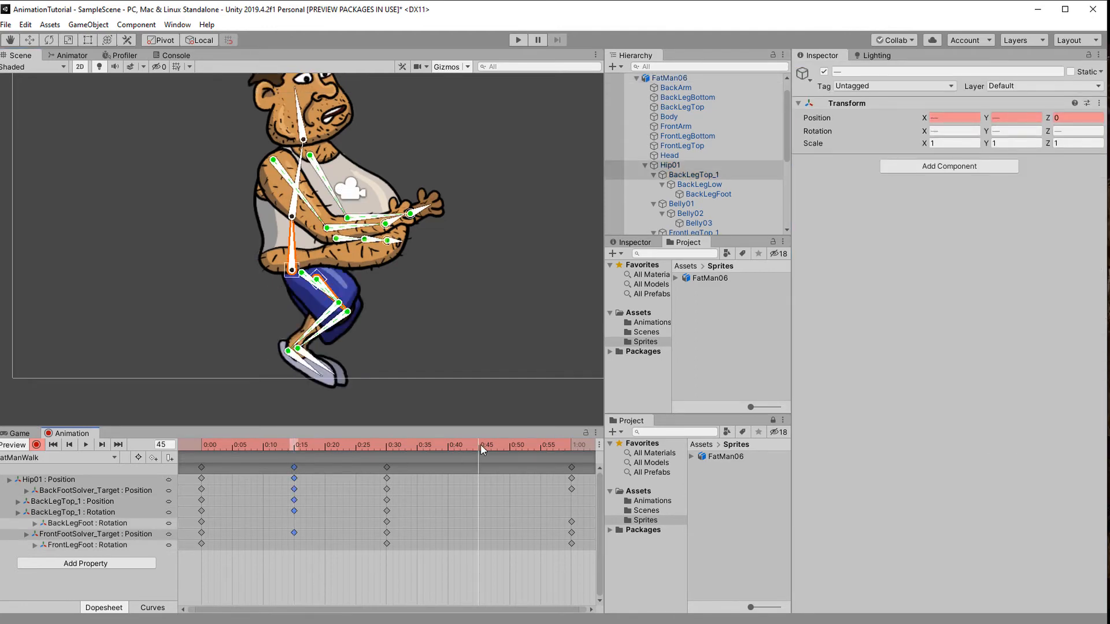
click(479, 445)
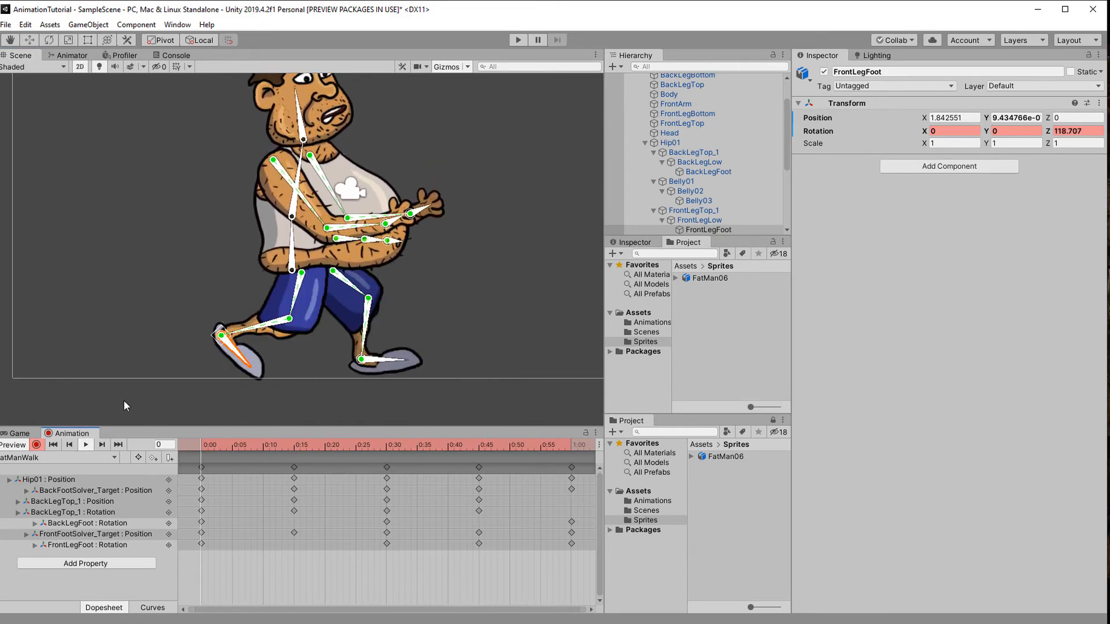
Step: Add in-between rotation keys for FrontLegTop_1 and FrontLegFoot around mid-cycle
click(210, 444)
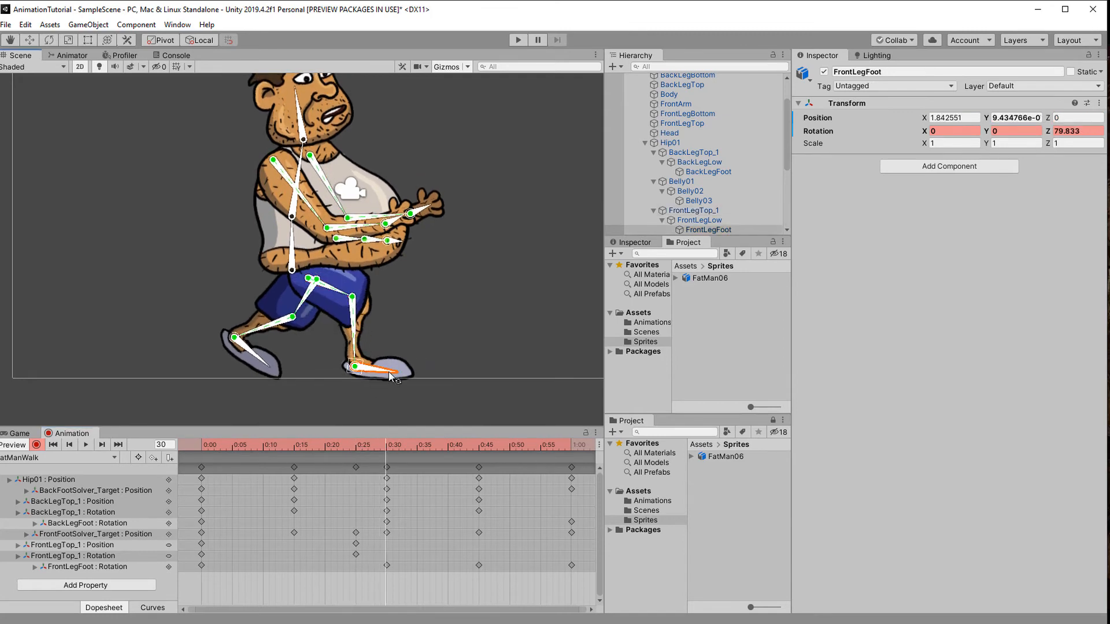
click(356, 444)
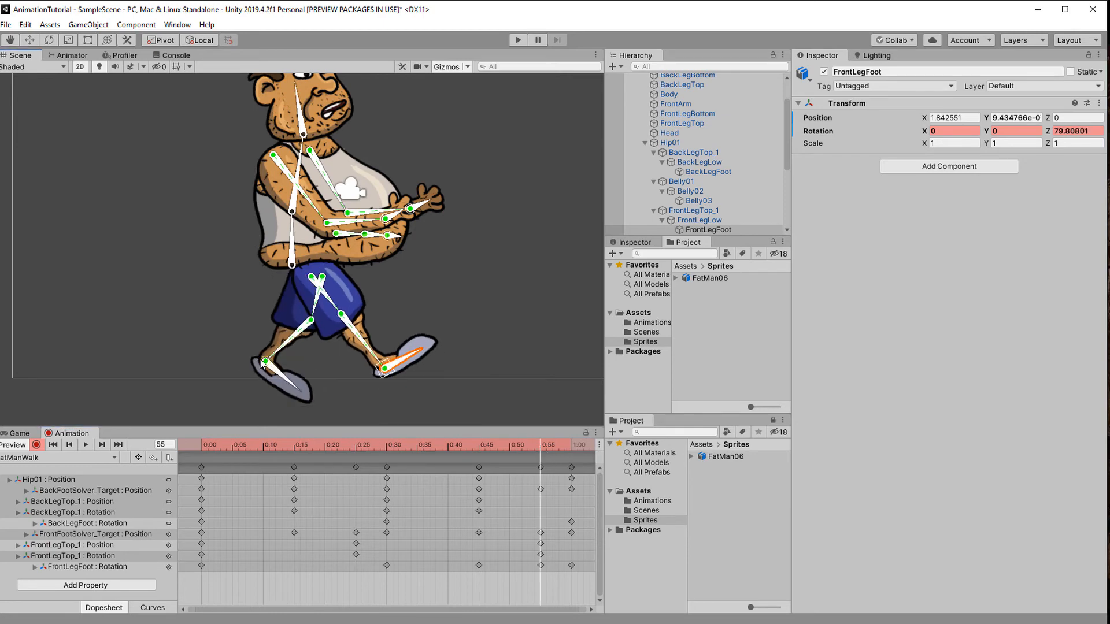
Step: Key extra FrontLegFoot and BackLegFoot rotations at frames 13, 24 and 55
click(285, 445)
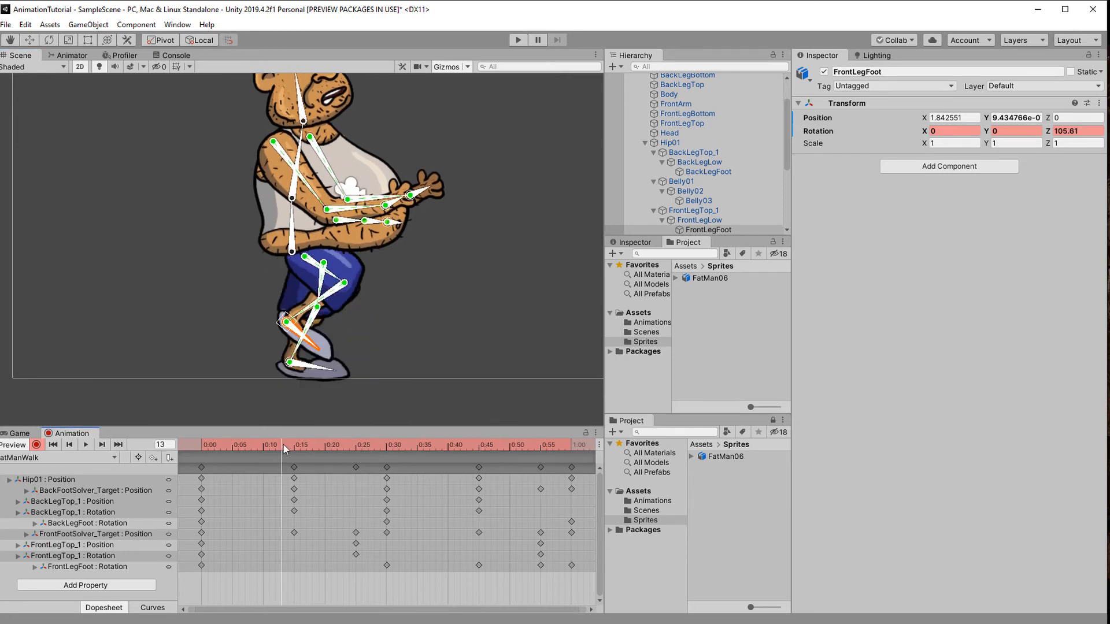
click(539, 445)
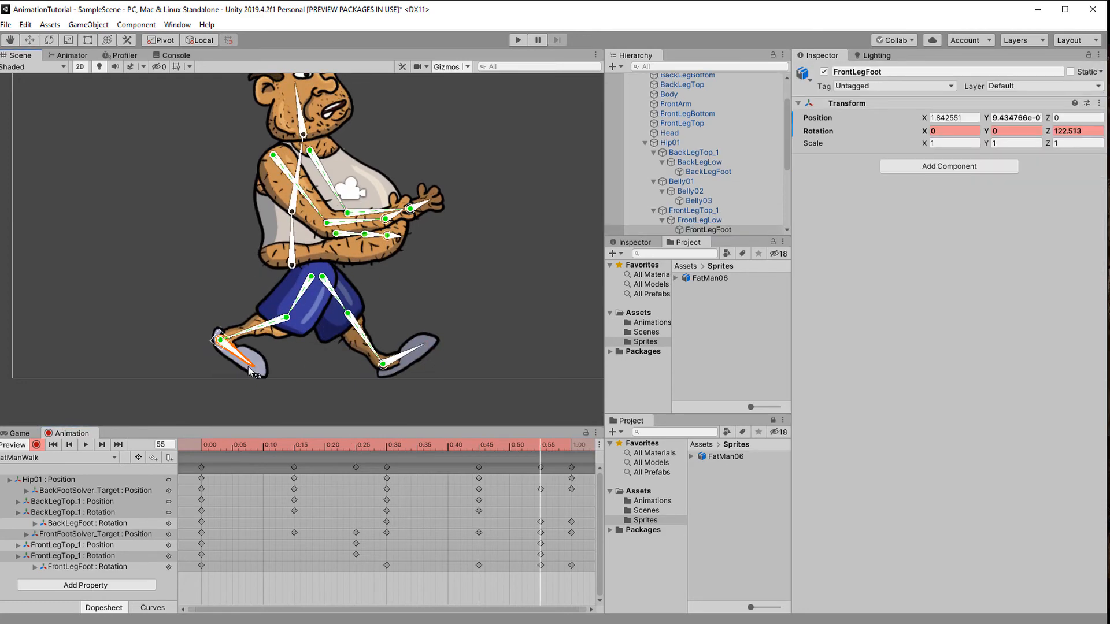
click(356, 445)
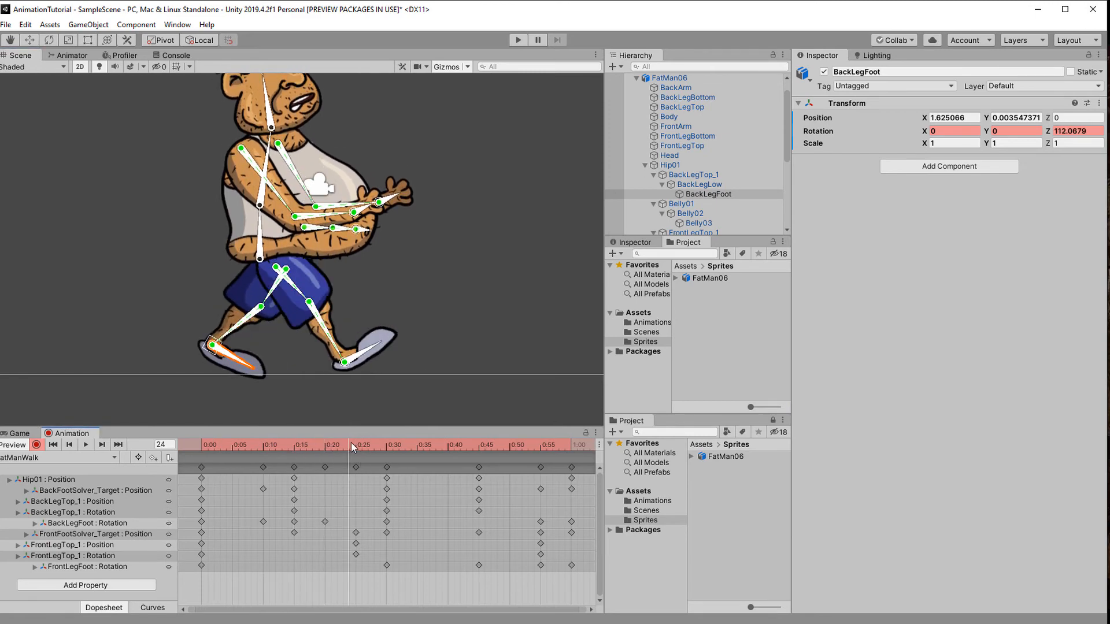
click(516, 444)
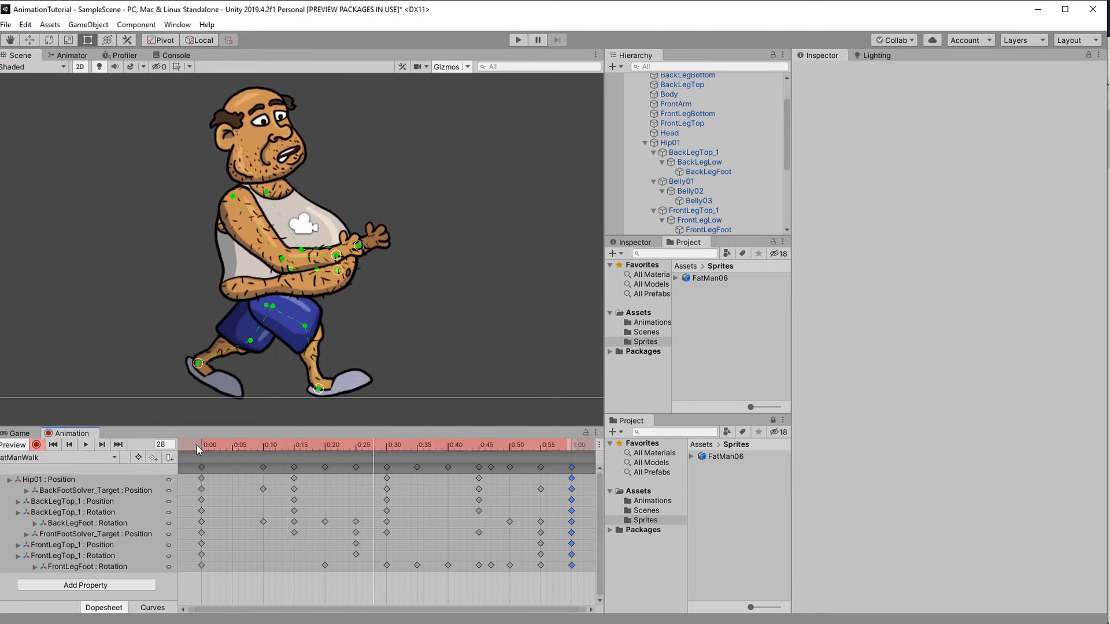
Step: Pose the BackArm and FrontArm solver targets at frame 60 and copy the keys to frame 0
click(200, 444)
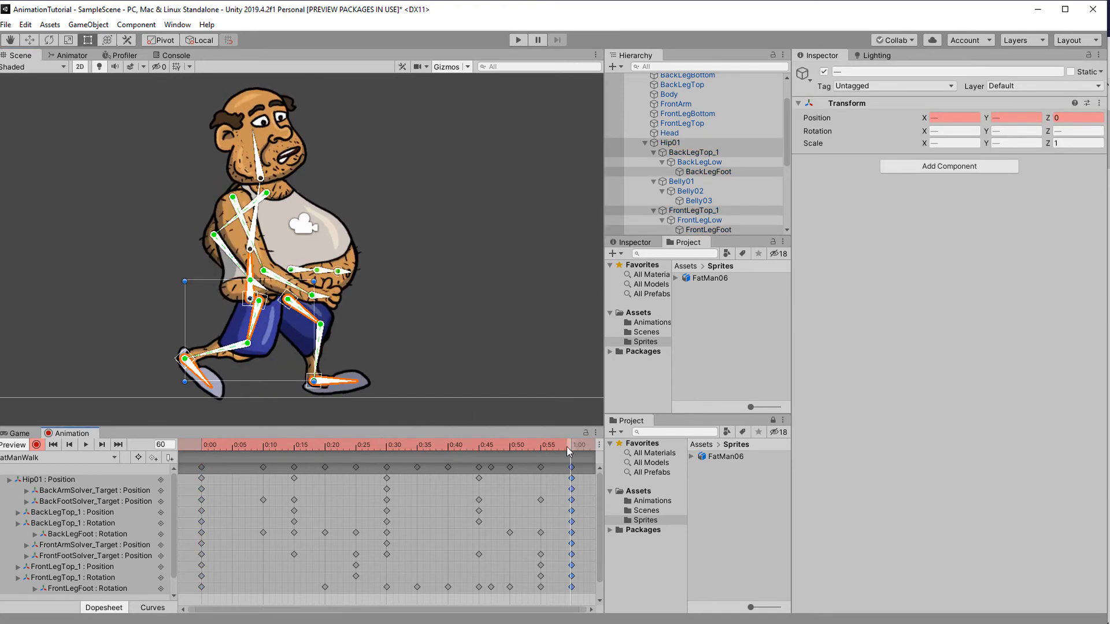
click(385, 445)
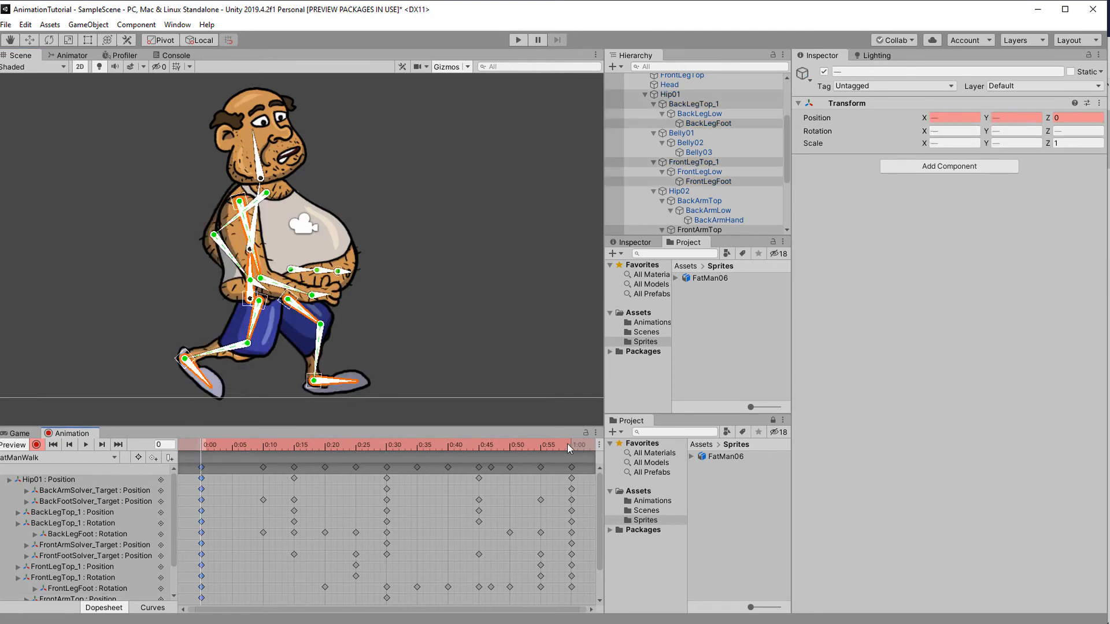
click(568, 449)
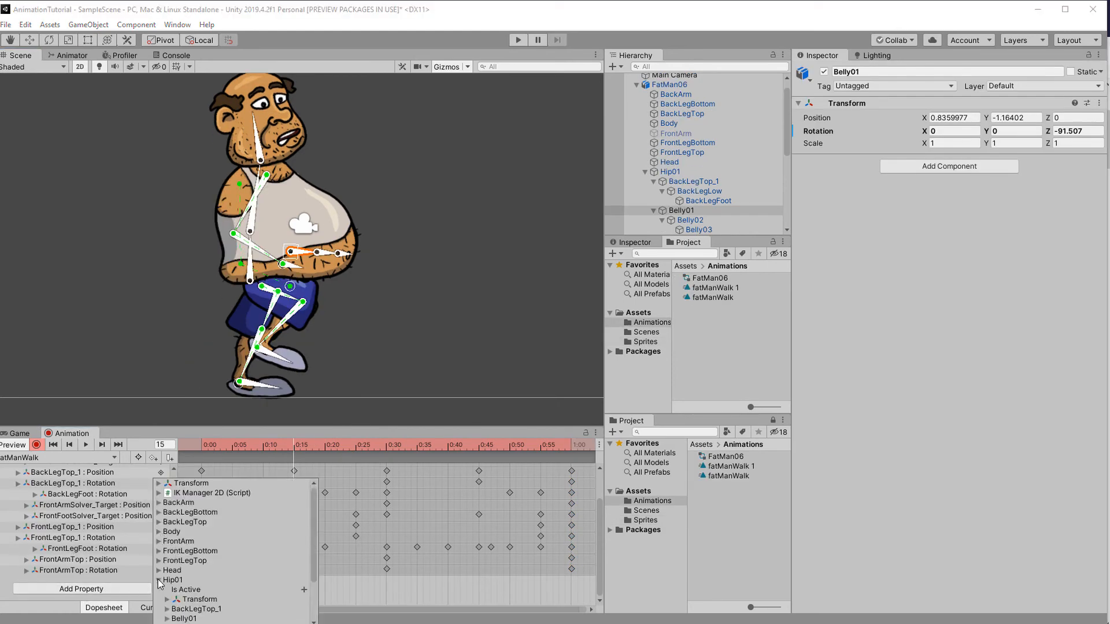
Step: Add Belly01 Position and Rotation and Belly02 Position tracks under Hip01
click(184, 555)
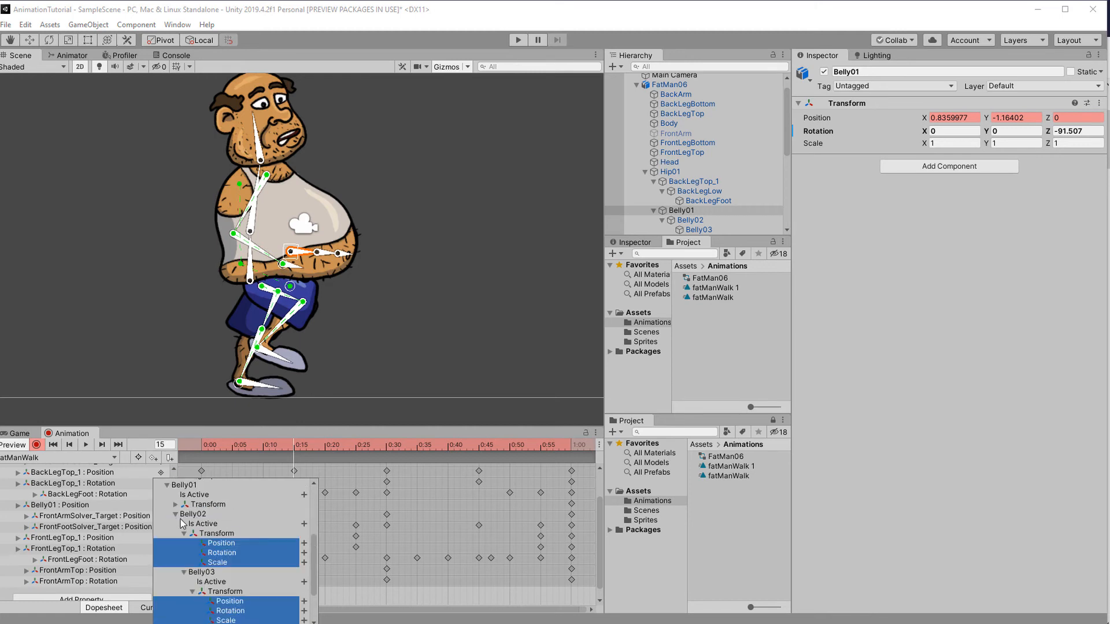
scroll(down, 3)
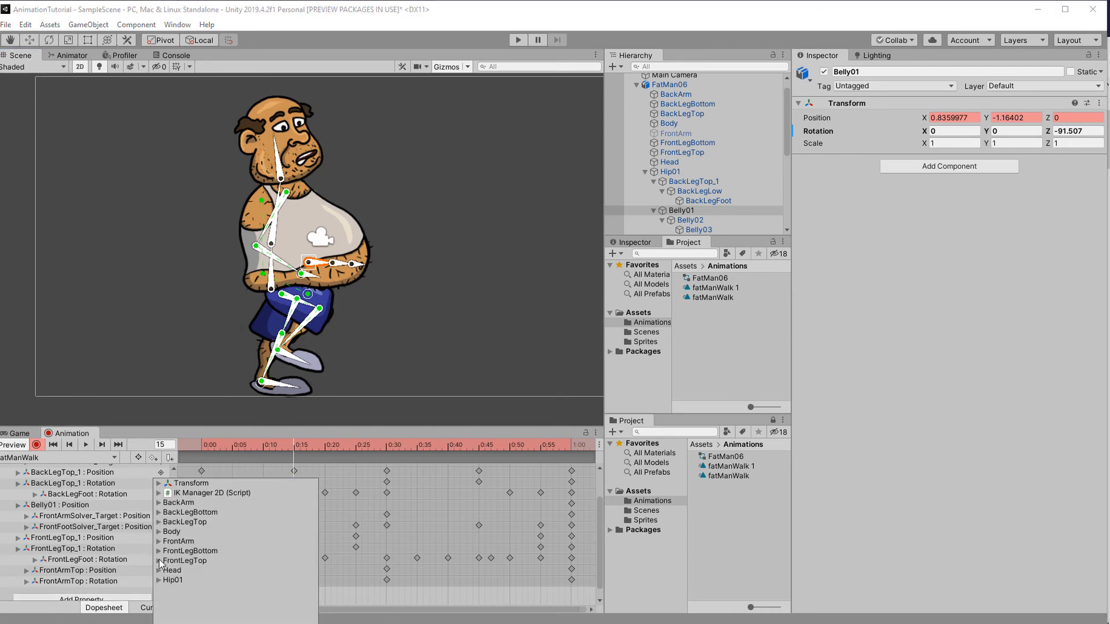
click(159, 561)
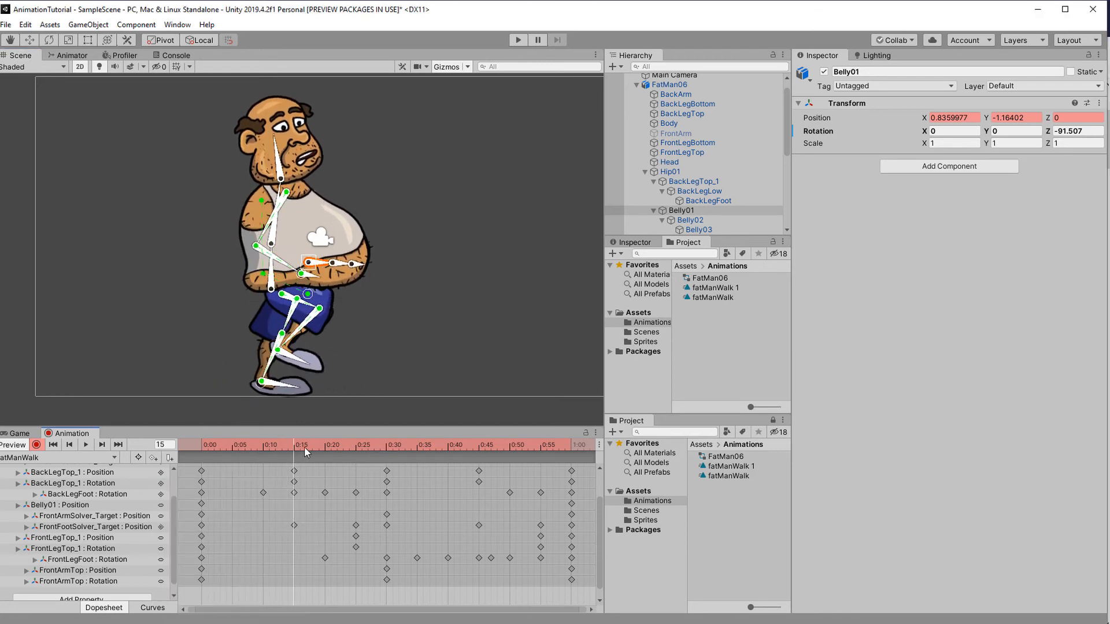
click(85, 445)
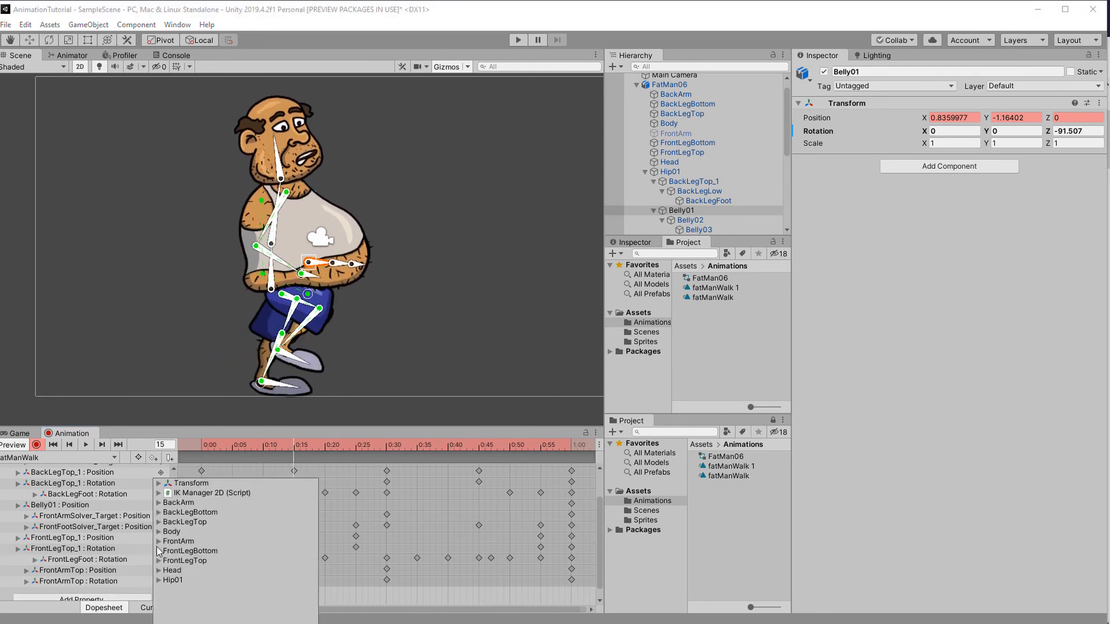
click(160, 580)
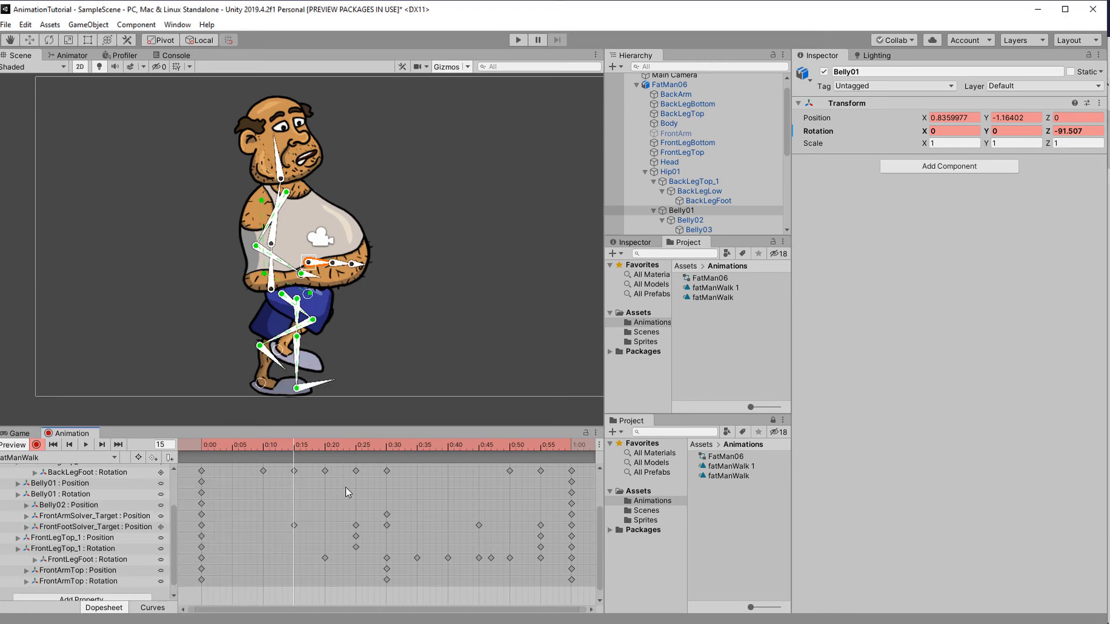
Step: Key a new Belly02 Rotation Z value from the Inspector while recording
click(689, 220)
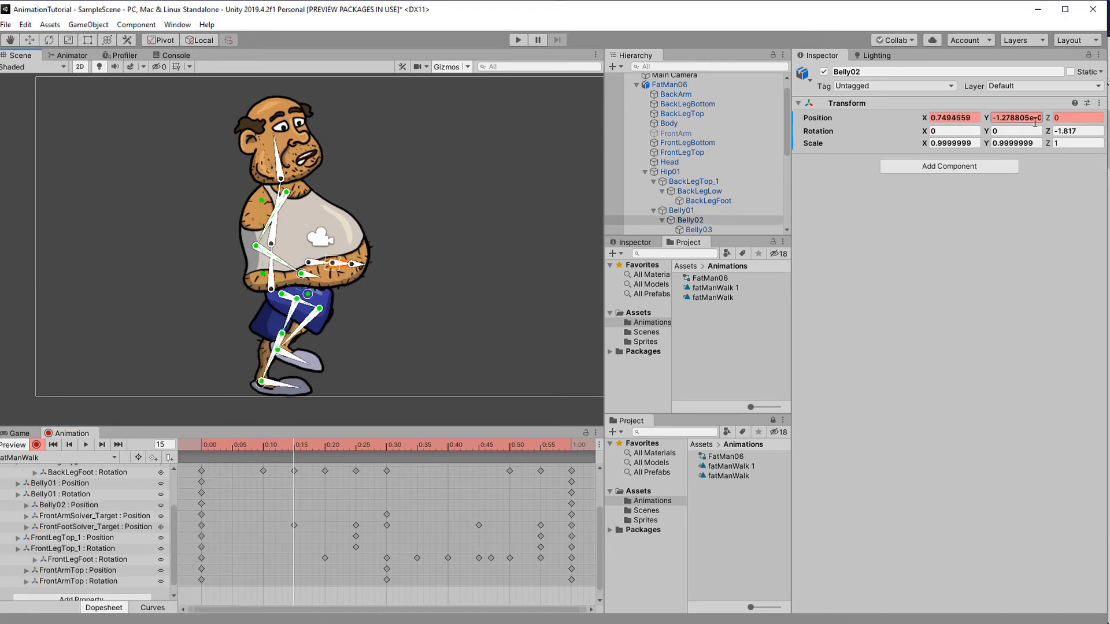
click(1075, 130)
text(-1.816)
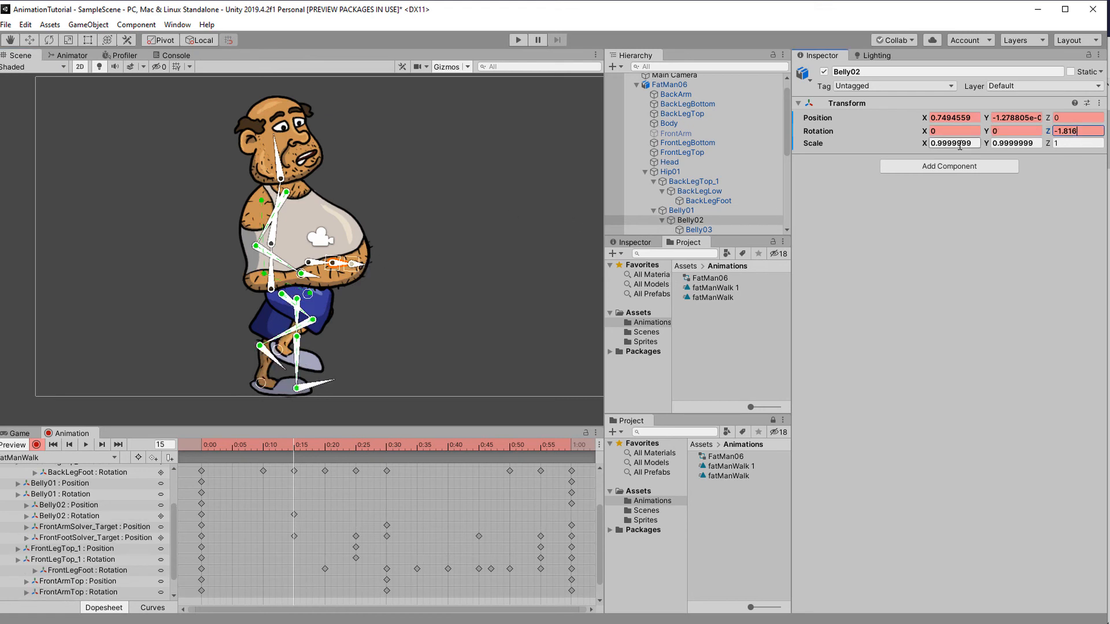
click(670, 84)
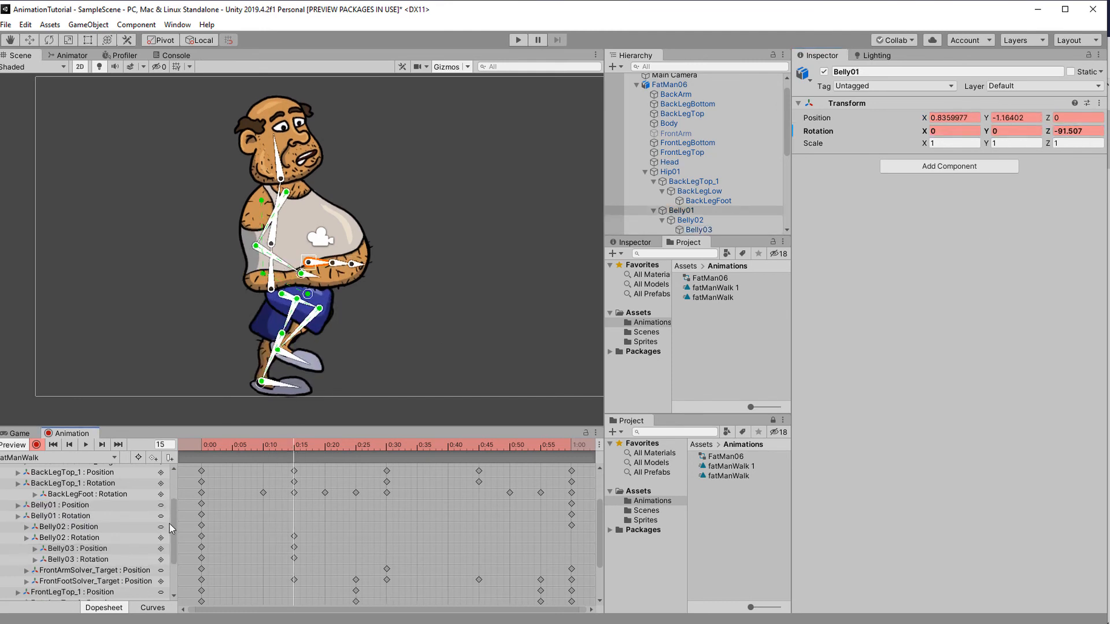
Step: Add Belly03 Position and Rotation tracks and select the belly keyframes in the Dopesheet
click(697, 230)
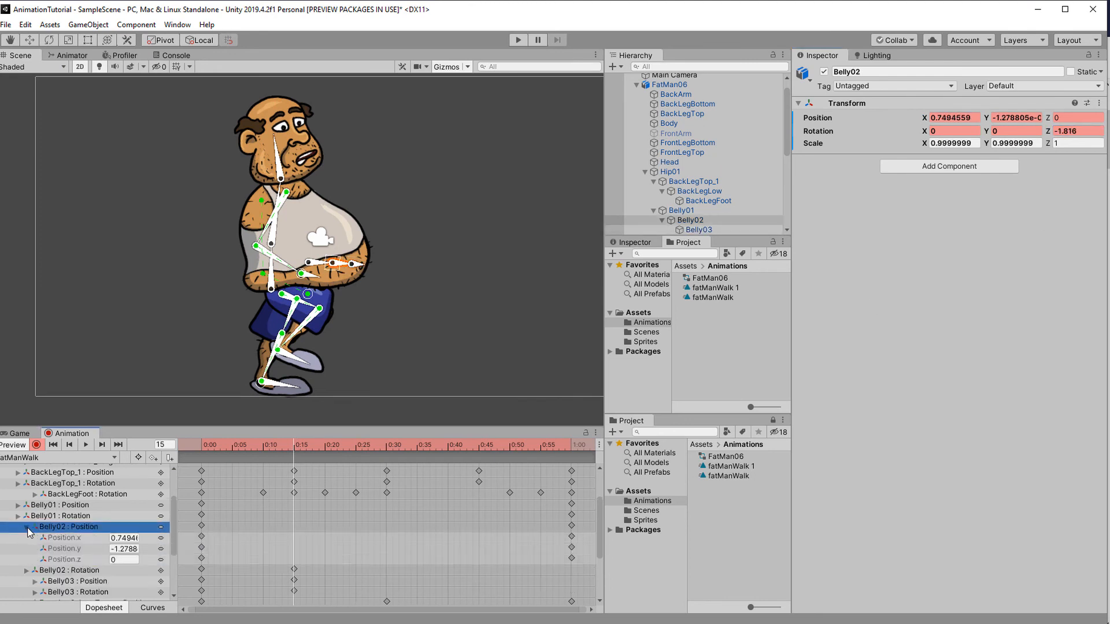
click(59, 505)
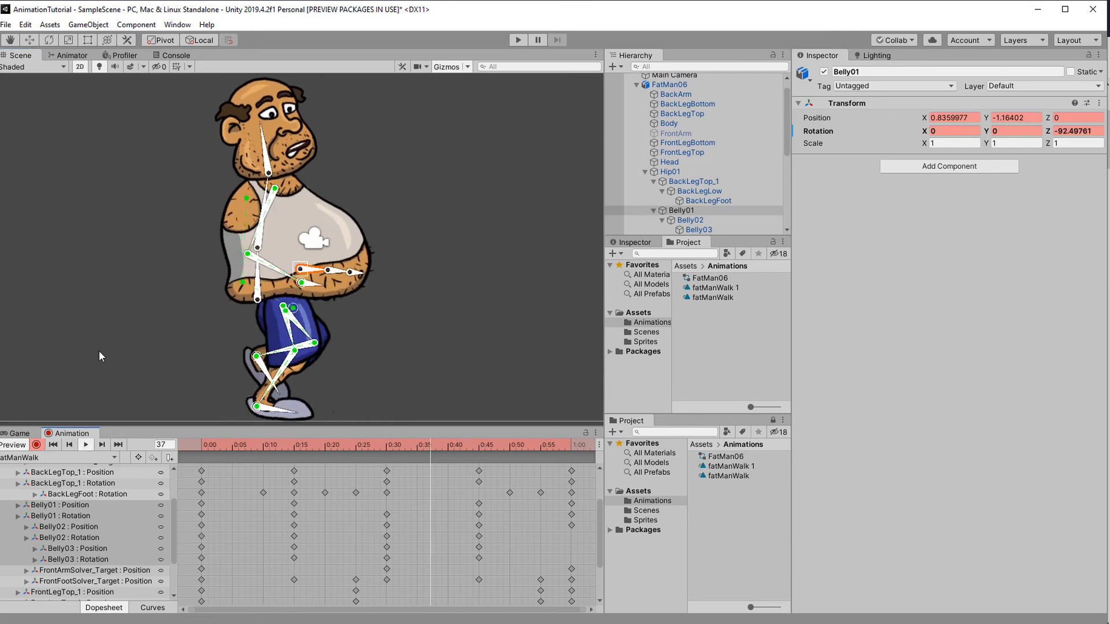
click(668, 123)
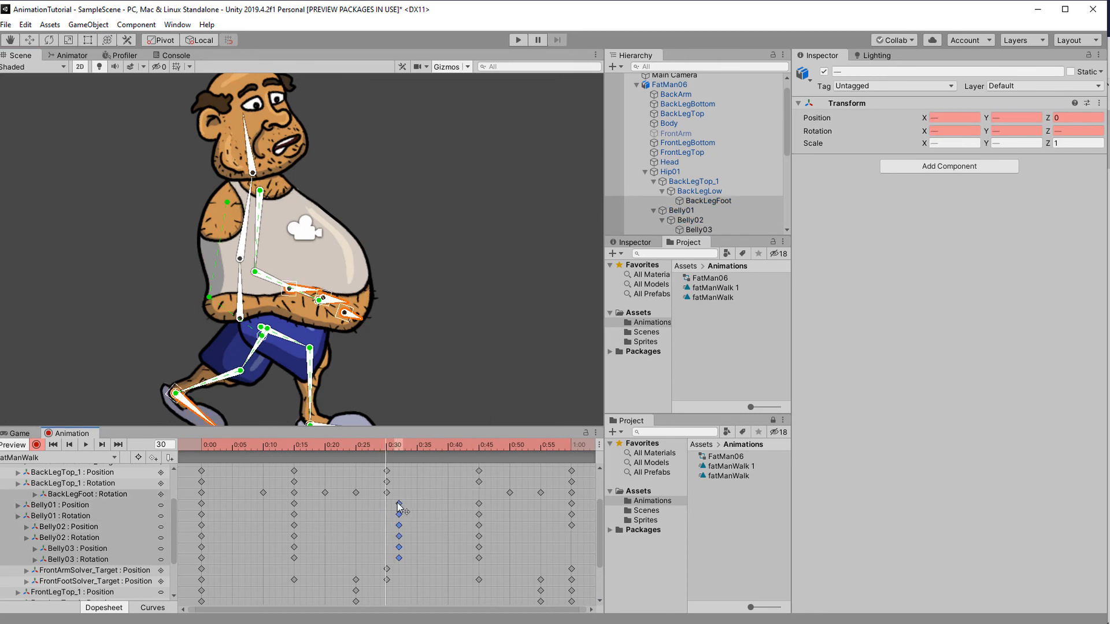
Step: Move the belly keys just after frame 30 and open the Belly02 Position track's options
click(374, 458)
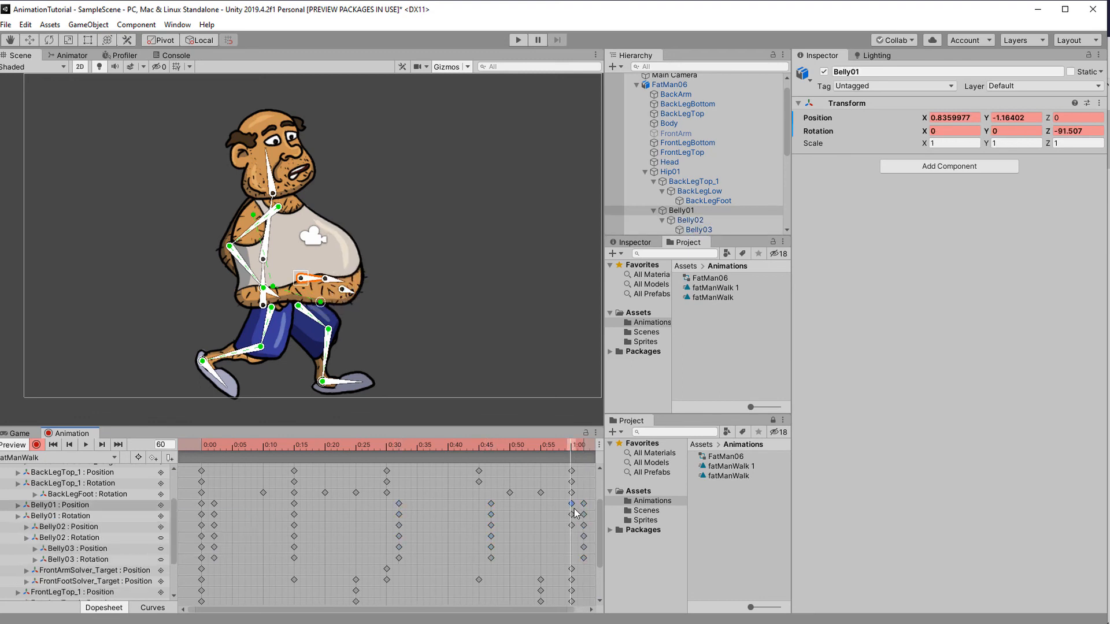
right_click(67, 527)
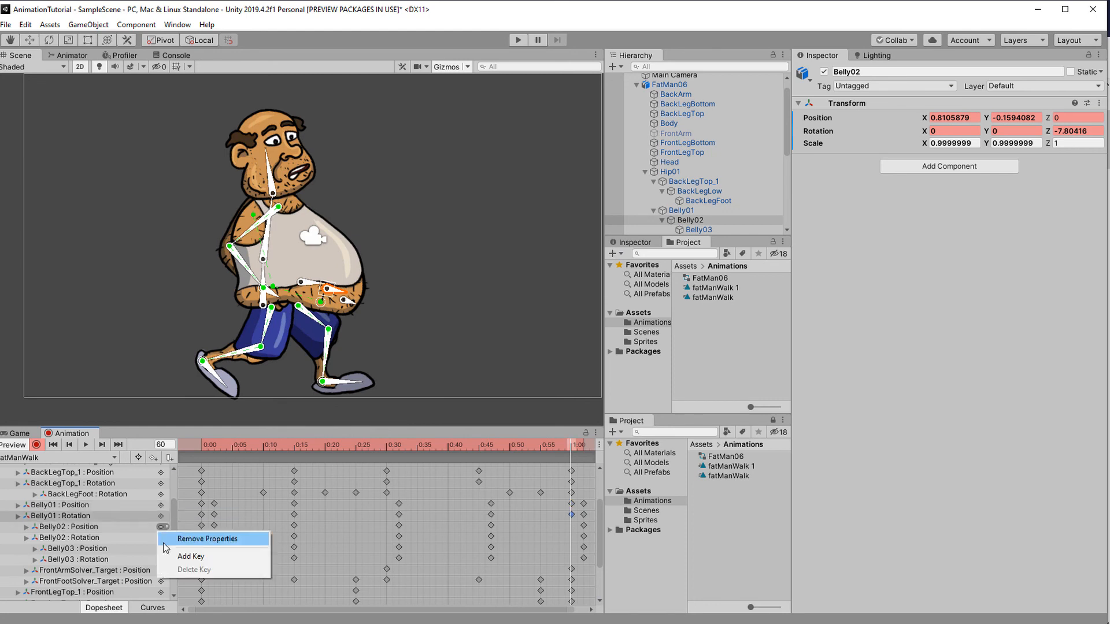